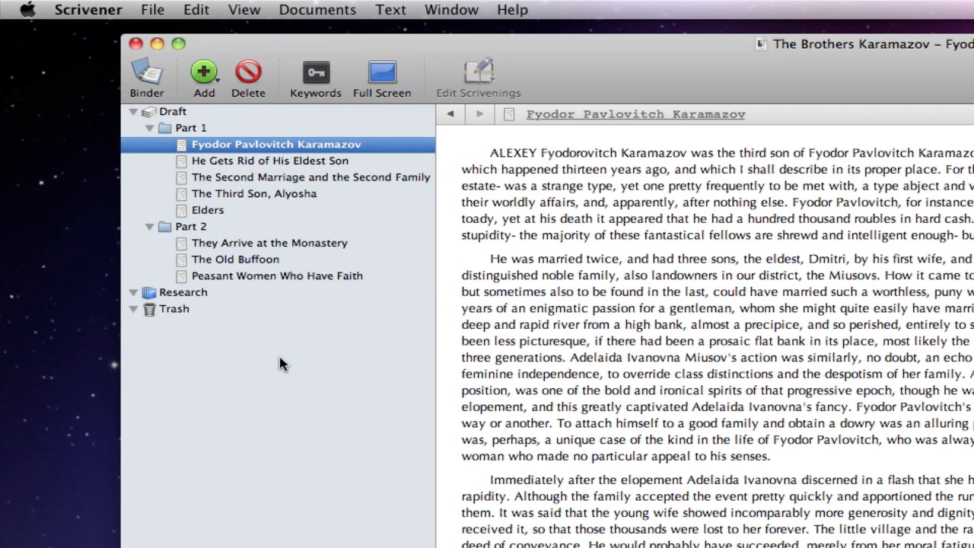
mouse_move(282, 162)
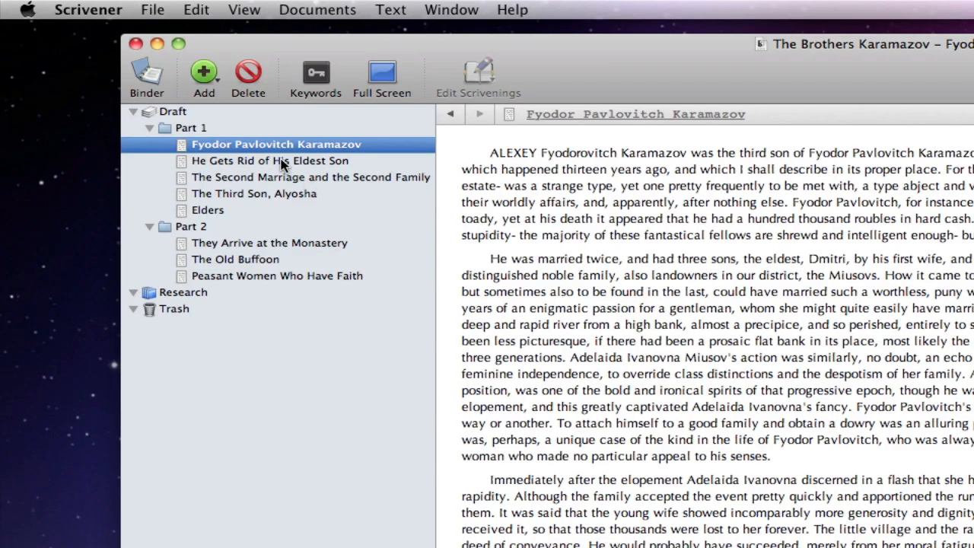
- Open The Second Marriage and the Second Family, then The Third Son, Alyosha, in the editor
left_click(270, 160)
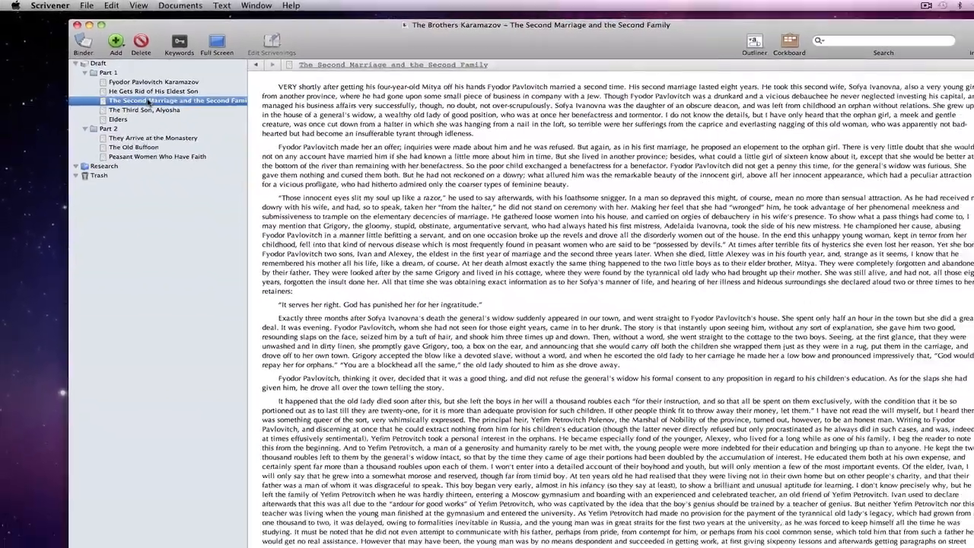
left_click(144, 100)
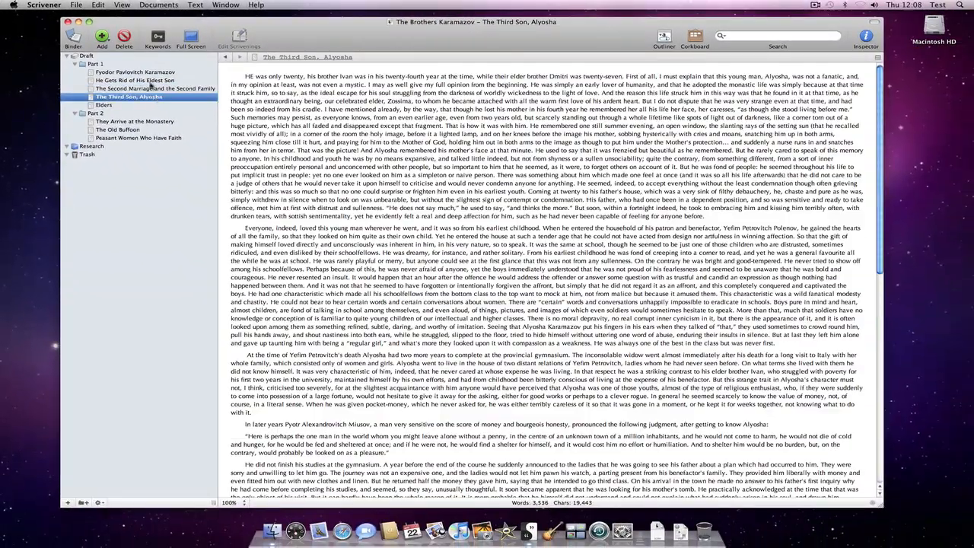
left_click(135, 72)
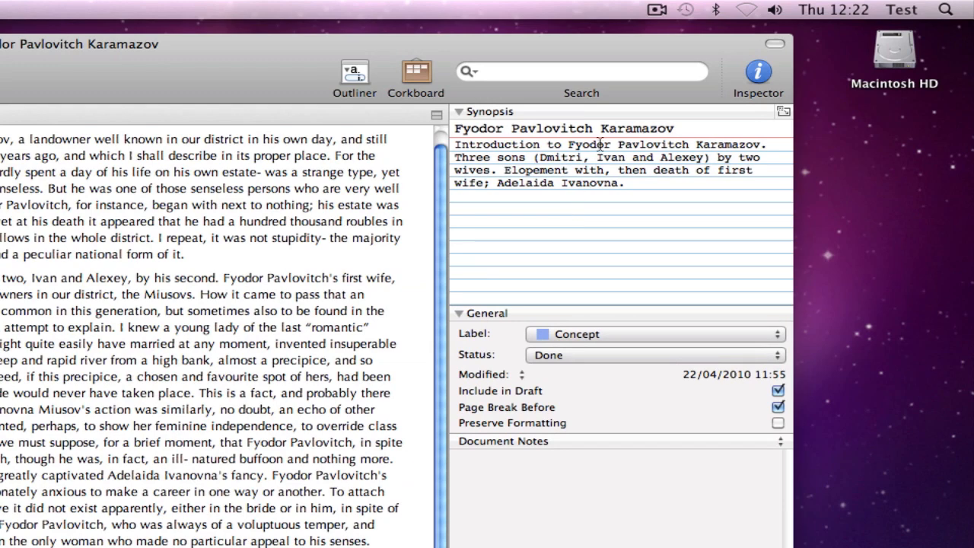
- Place the cursor in the Inspector synopsis field of He Gets Rid of His Eldest Son
double_click(558, 128)
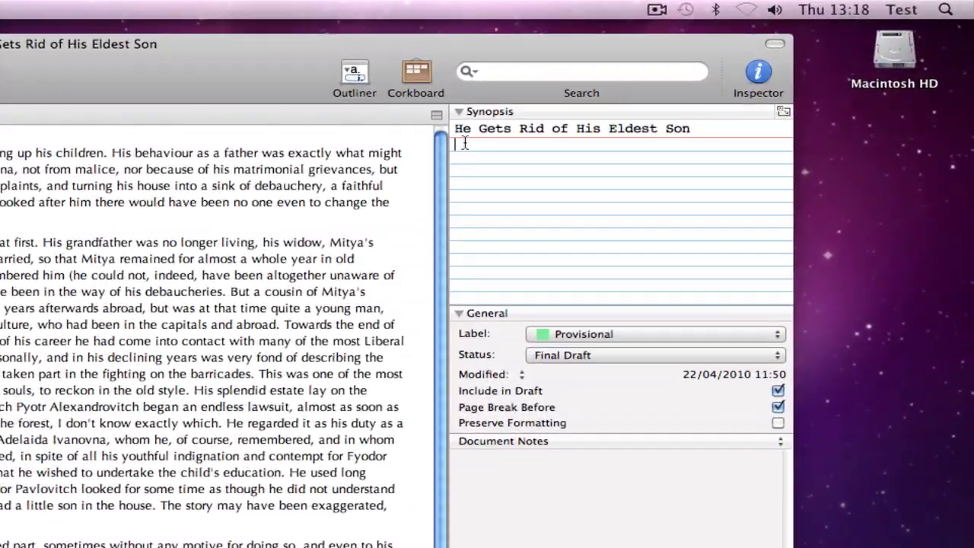
- Type the synopsis 'Fyodor neglects his first son. Dmitri's upbringing and coming of age.'
type("Fyodor ne")
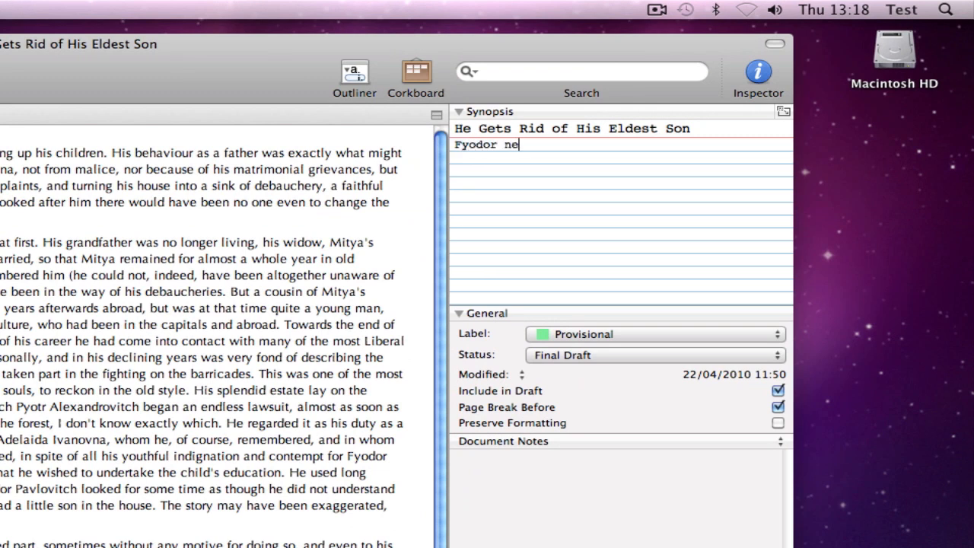
type("glects his")
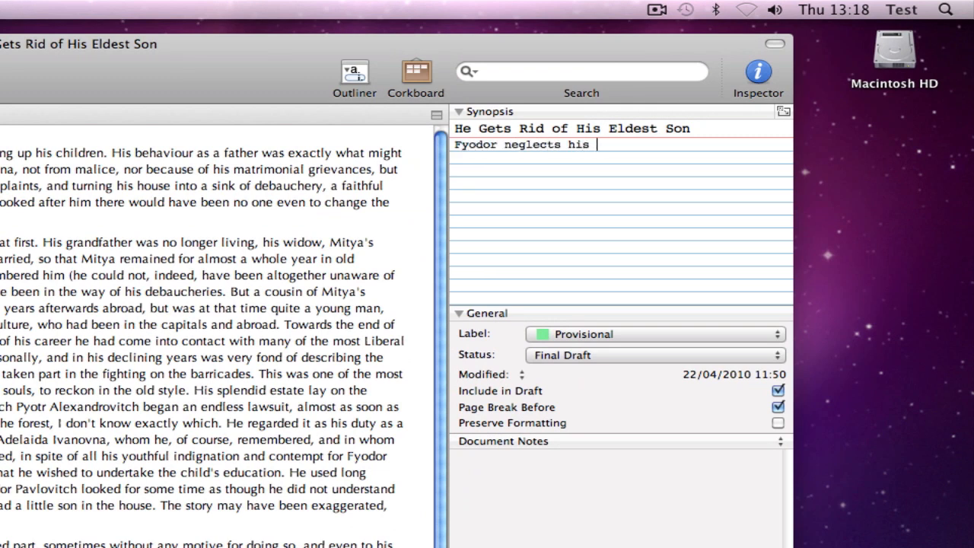
type("first son")
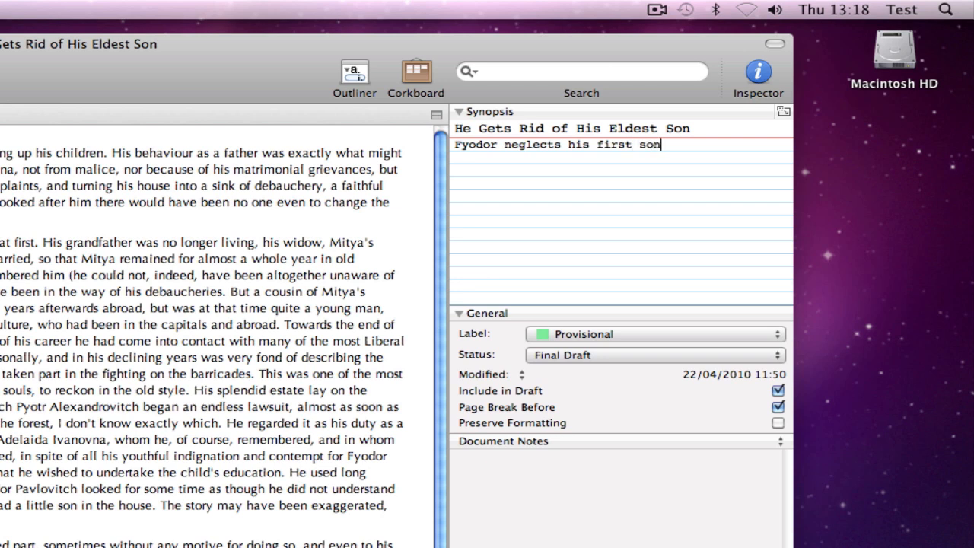
type(". D")
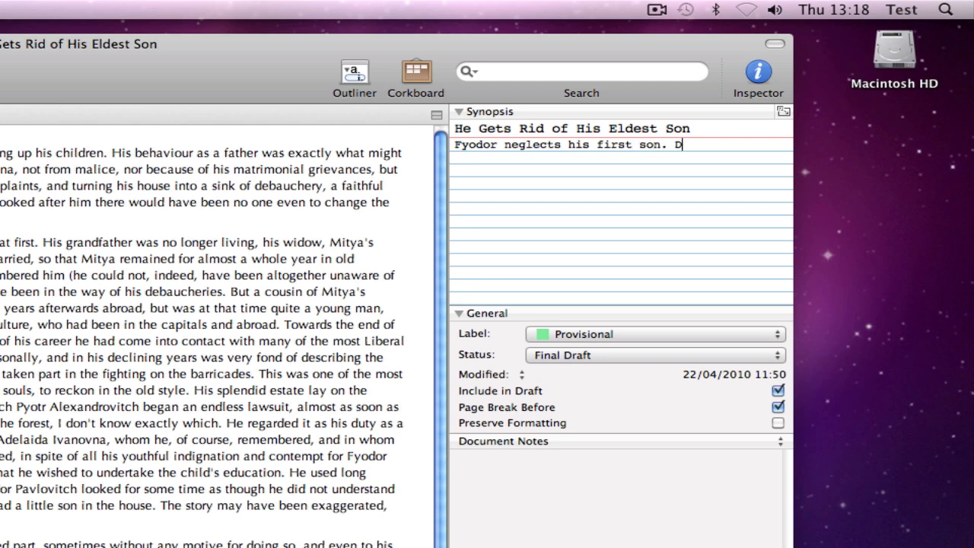
type("mitri")
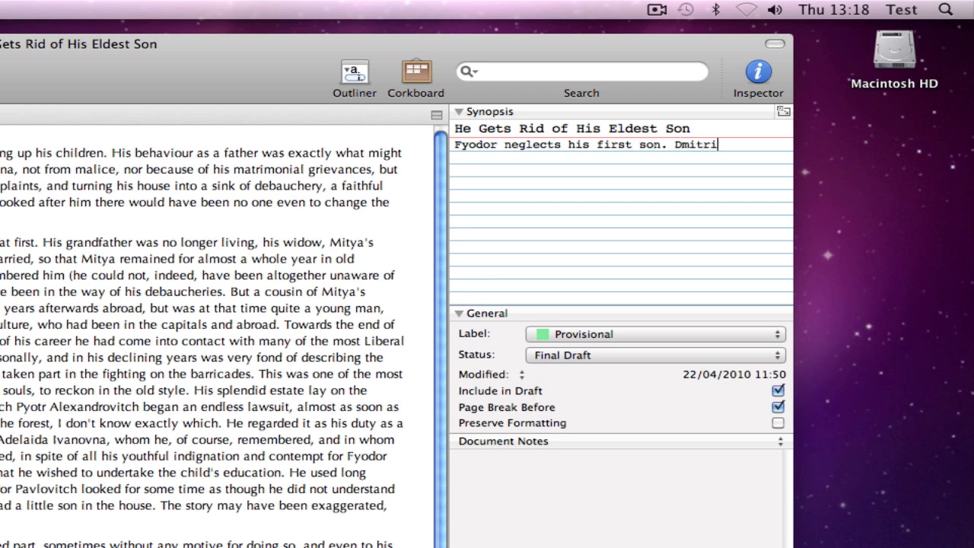
type("'s")
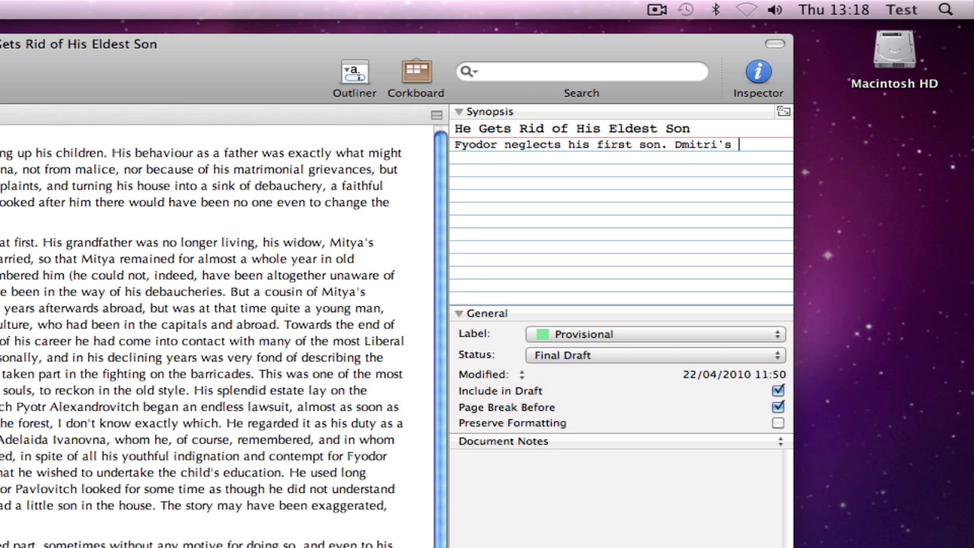
type("upbringing and co")
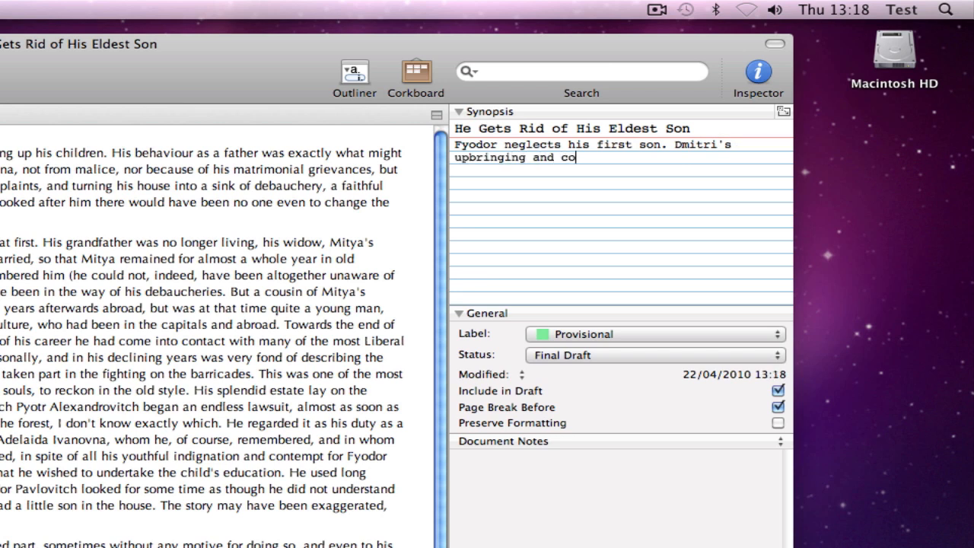
type("ming of age")
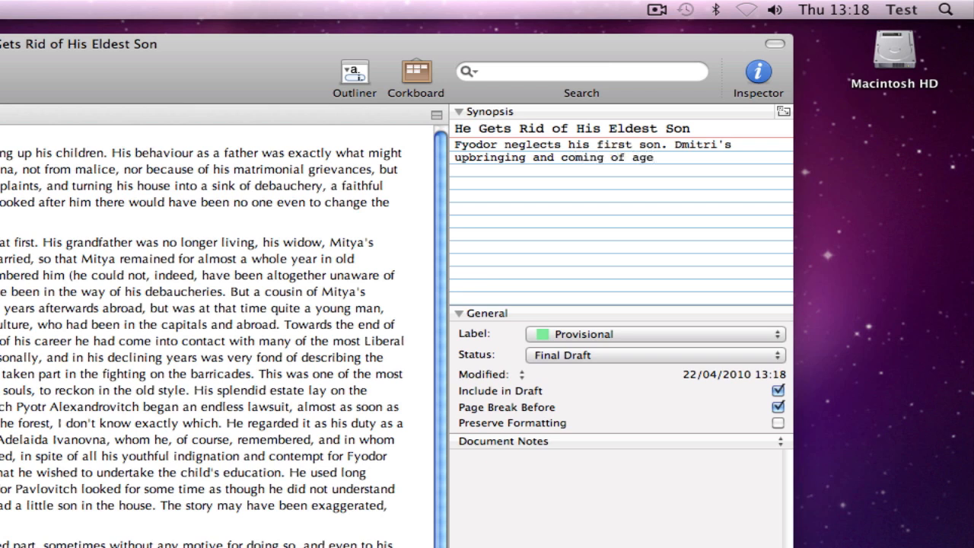
type(".")
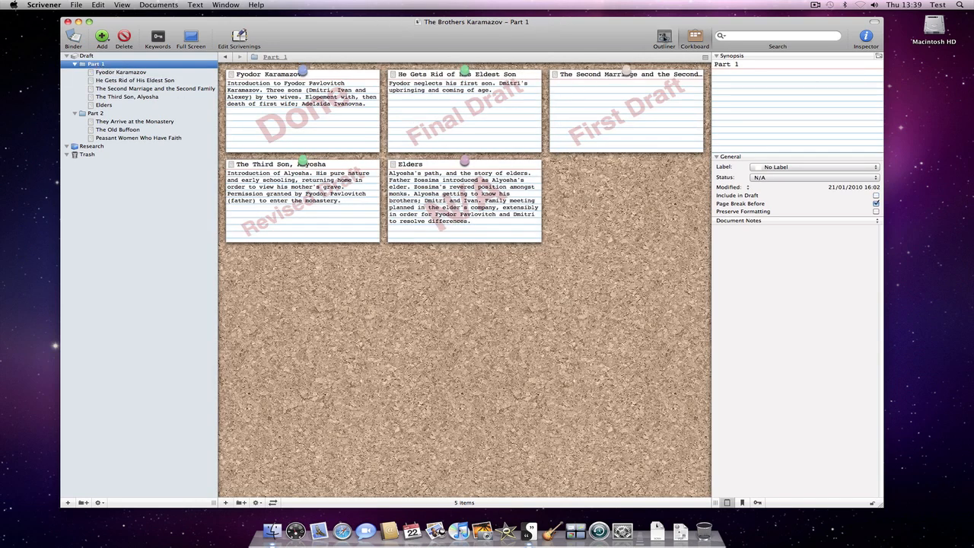
- View Part 1 in the Outliner, then open the Fyodor Karamazov chapter
left_click(663, 36)
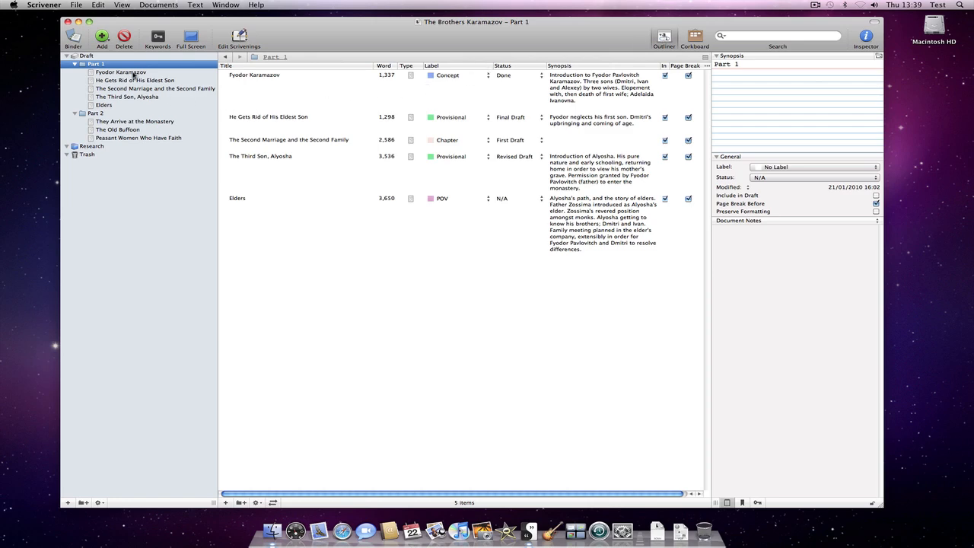
double_click(121, 72)
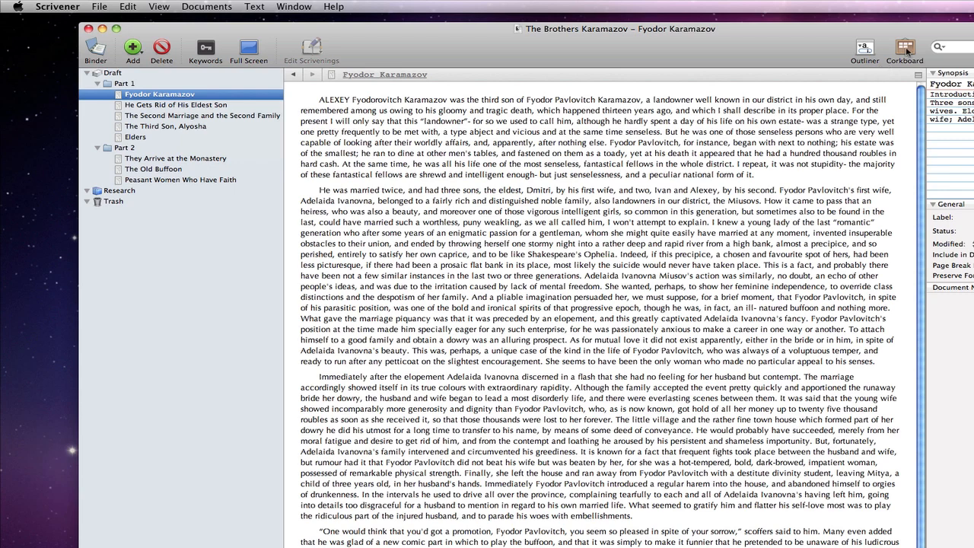
mouse_move(905, 50)
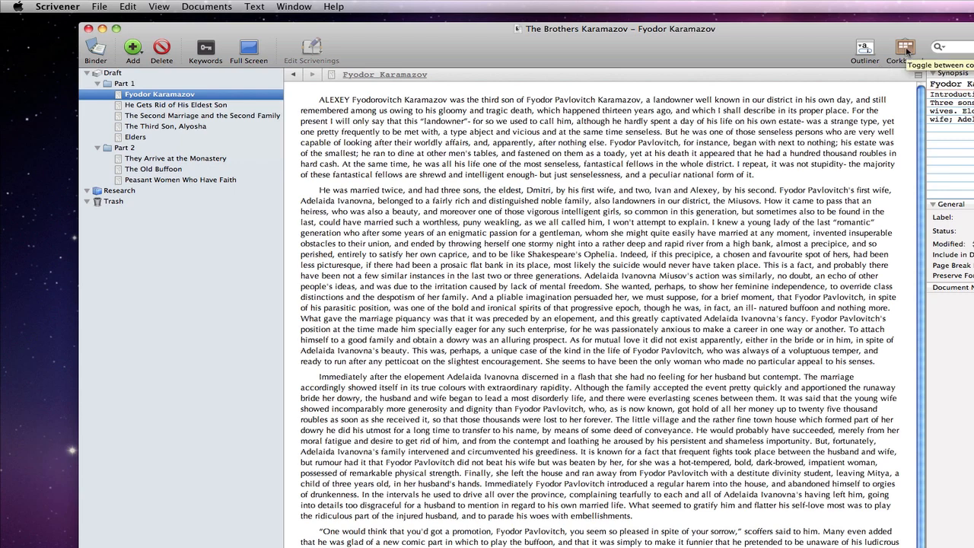
- Toggle card view, open Elders, then select Part 1 to show its five cards
left_click(904, 49)
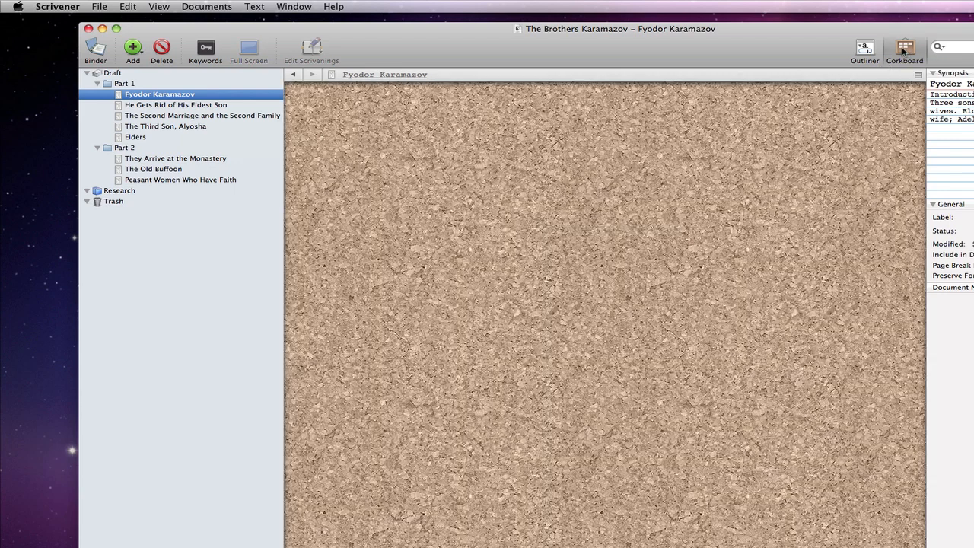
mouse_move(417, 137)
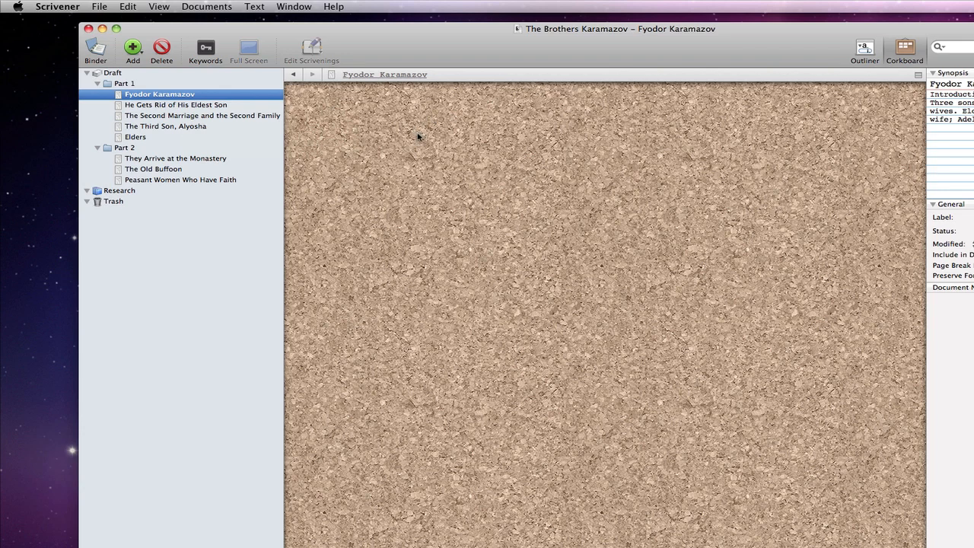
mouse_move(418, 137)
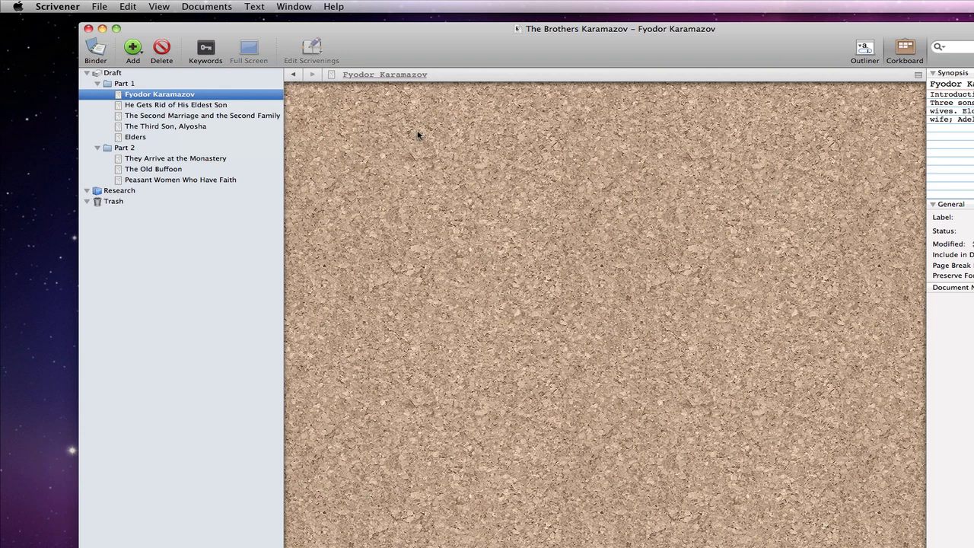
mouse_move(135, 137)
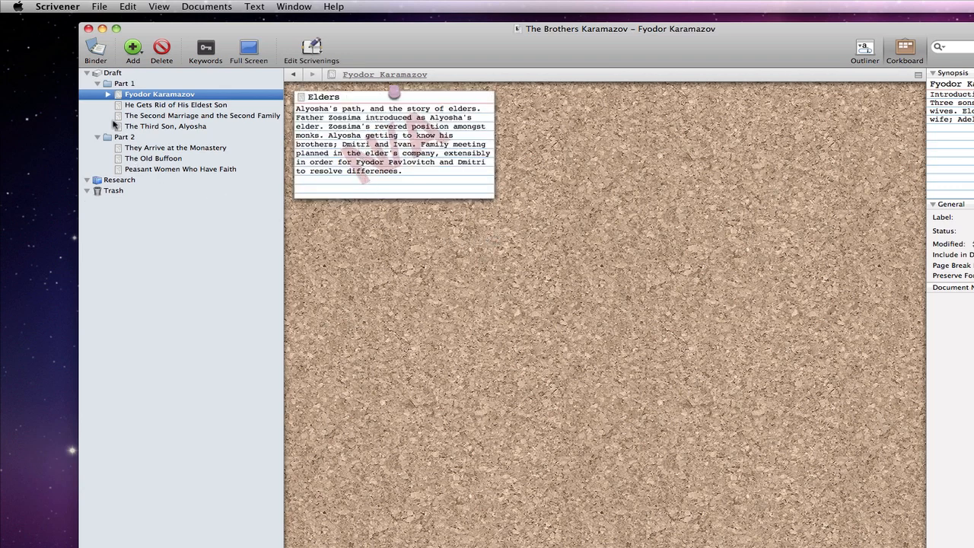
left_click(108, 94)
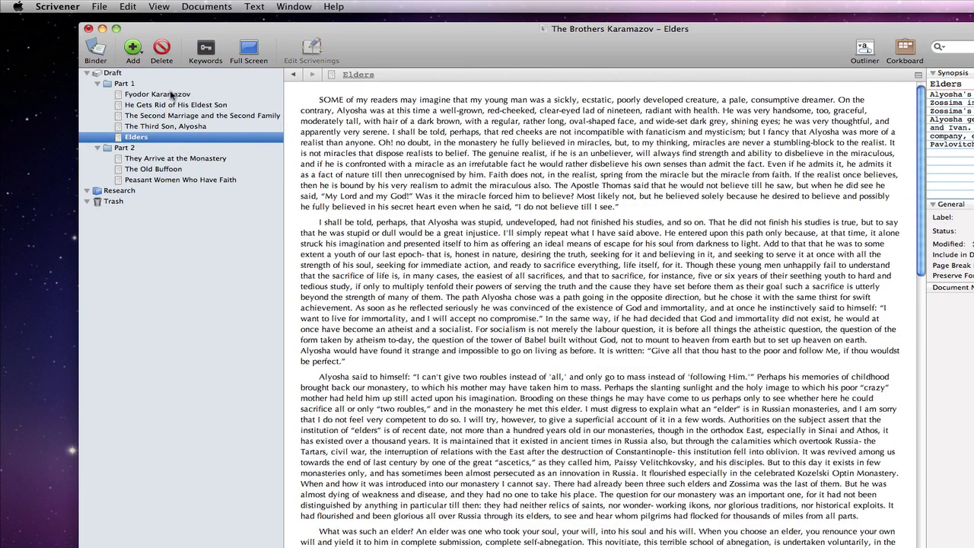
left_click(158, 93)
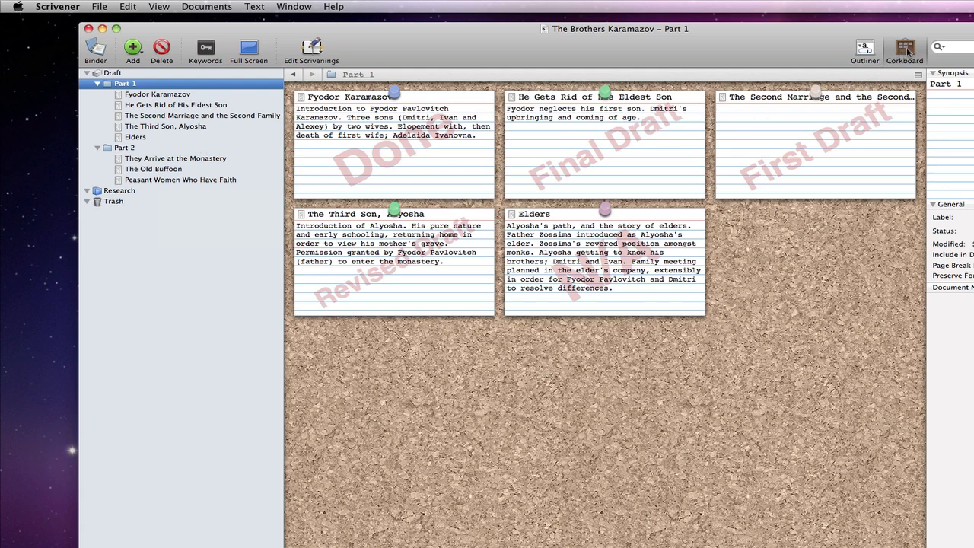
- Return to Part 1's cards and drag Elders ahead of The Second Marriage card
left_click(904, 47)
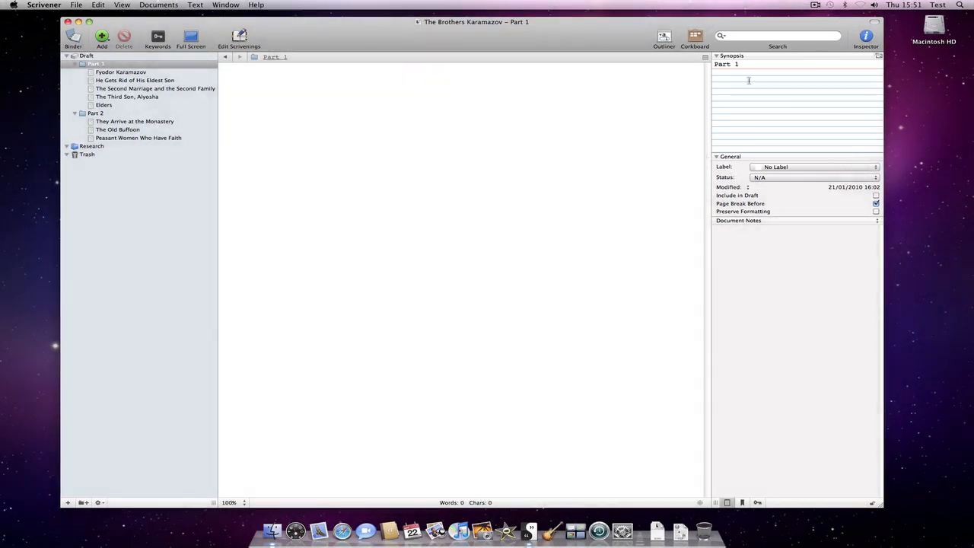
left_click(693, 38)
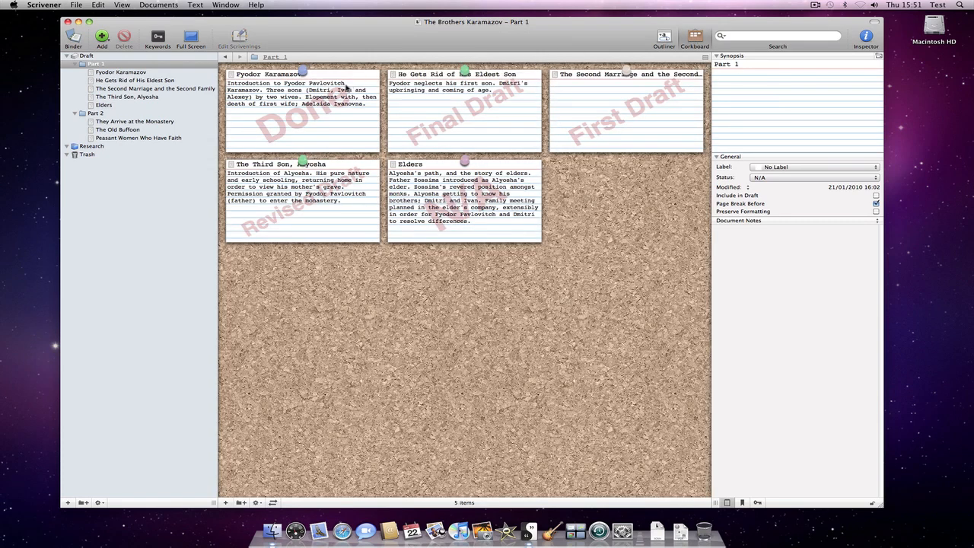
mouse_move(311, 124)
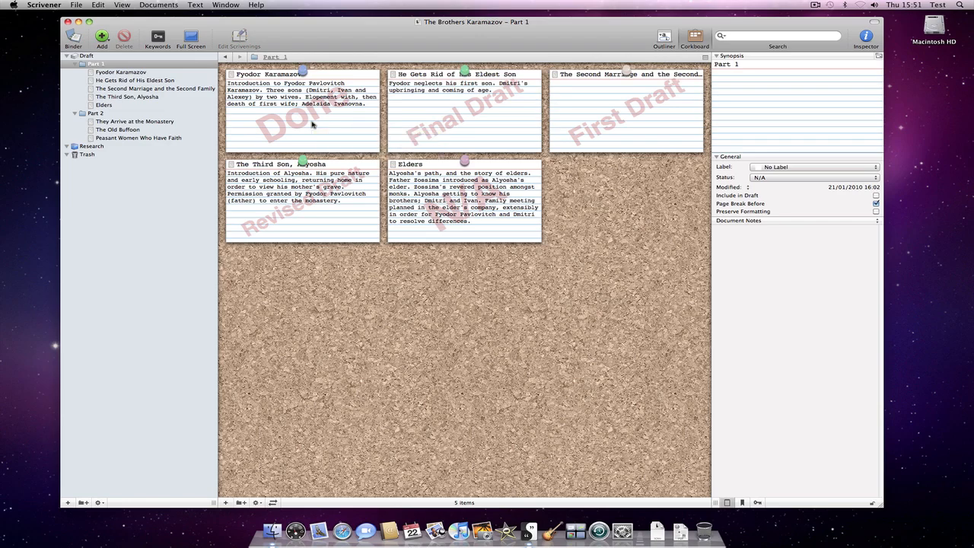
left_click(303, 111)
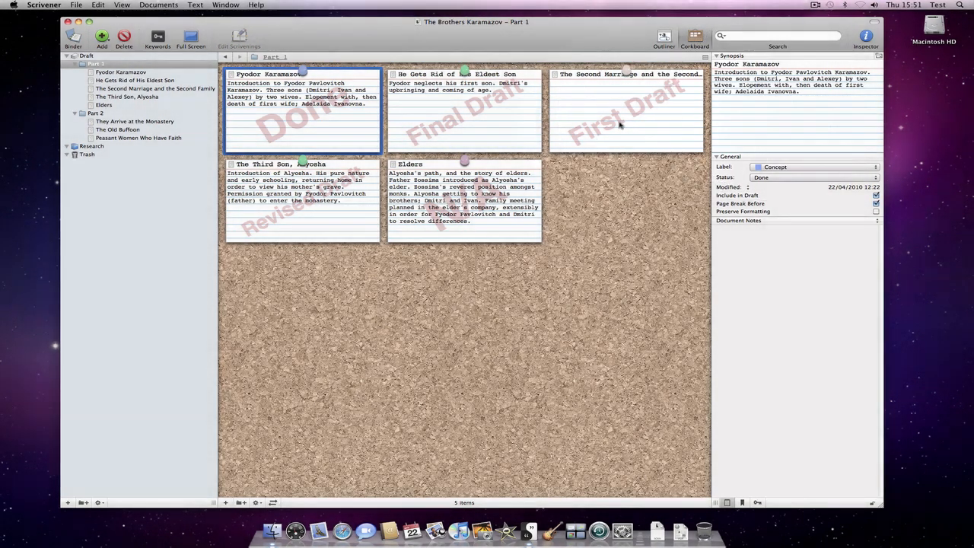
left_click(464, 202)
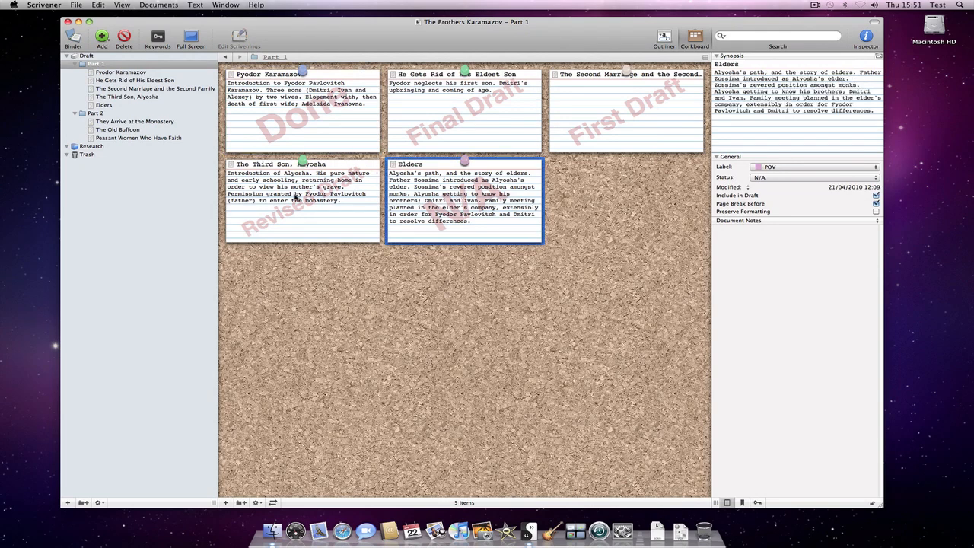
left_click(300, 201)
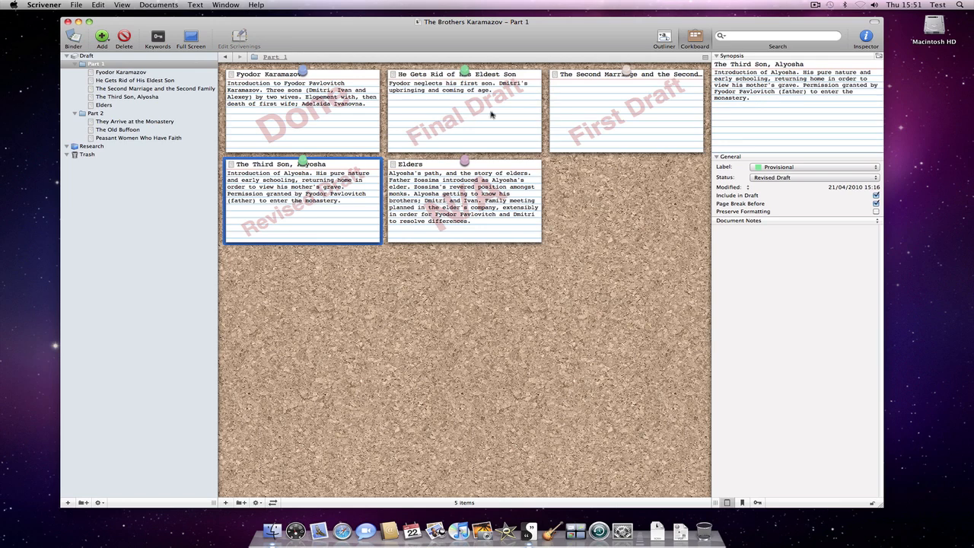
left_click(464, 106)
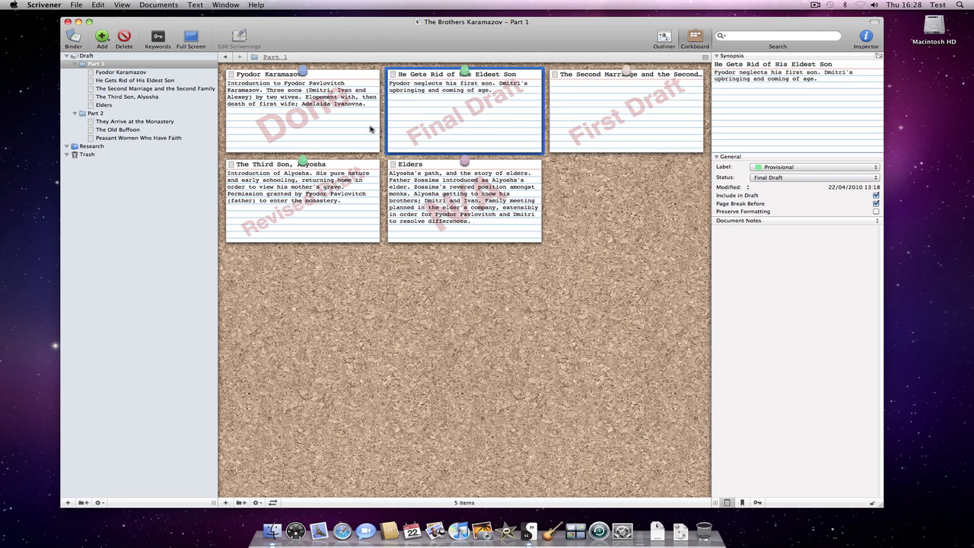
left_click(303, 111)
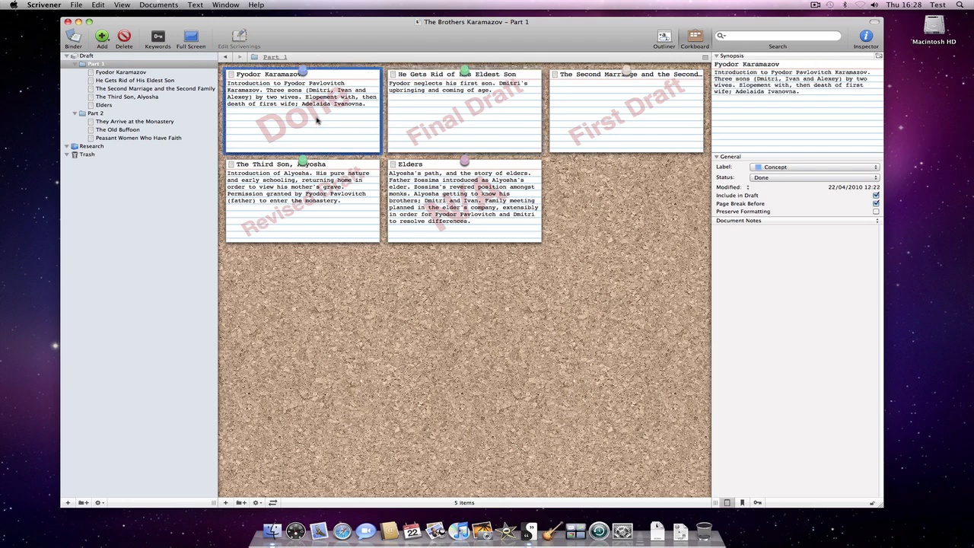
left_click(464, 202)
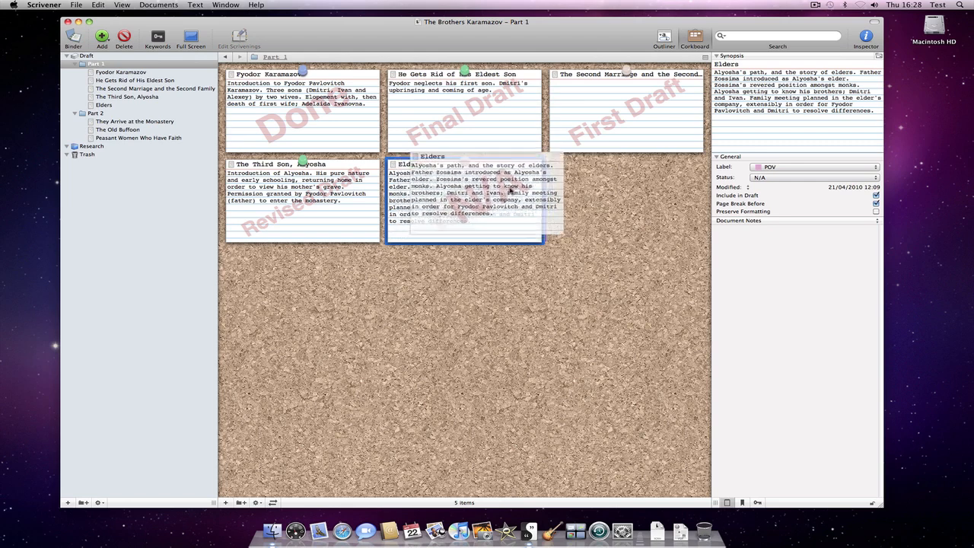
left_click_drag(464, 190, 626, 110)
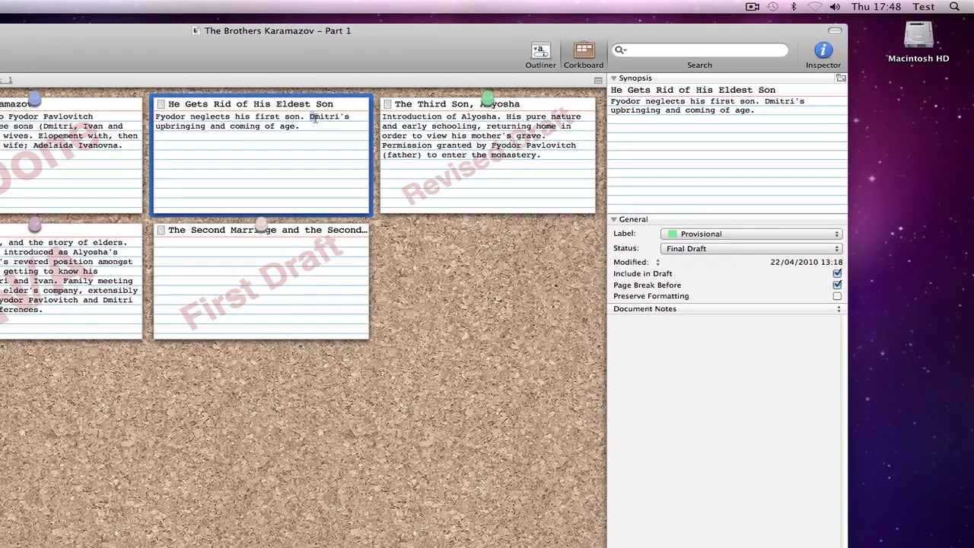
- Cut the Dmitri sentence and paste it onto its own line in the Eldest Son synopsis
key("cmd+x")
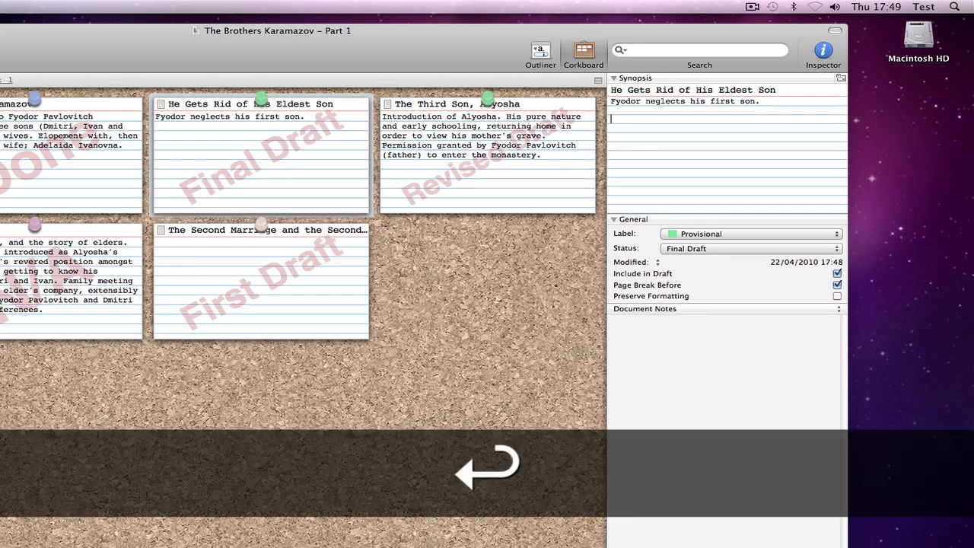
key("cmd+v")
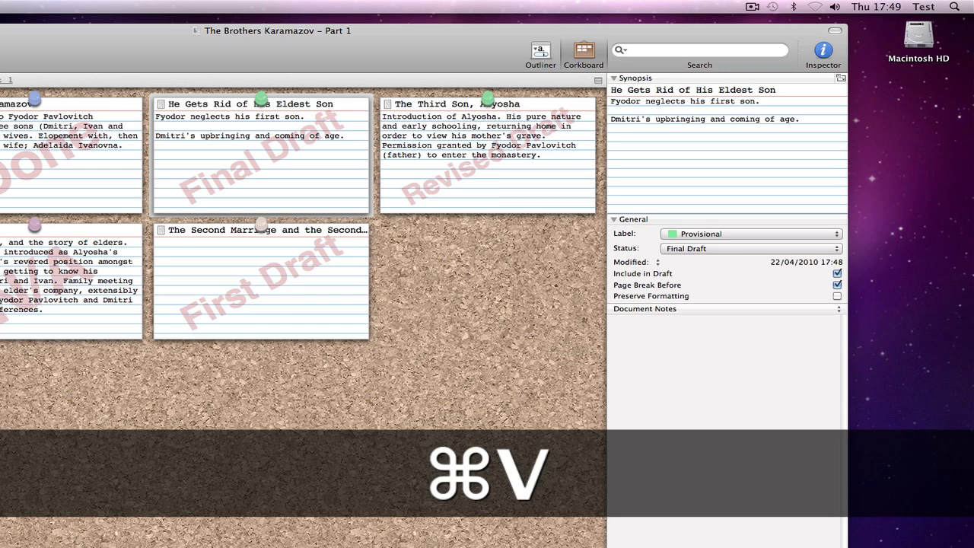
key("cmd+v")
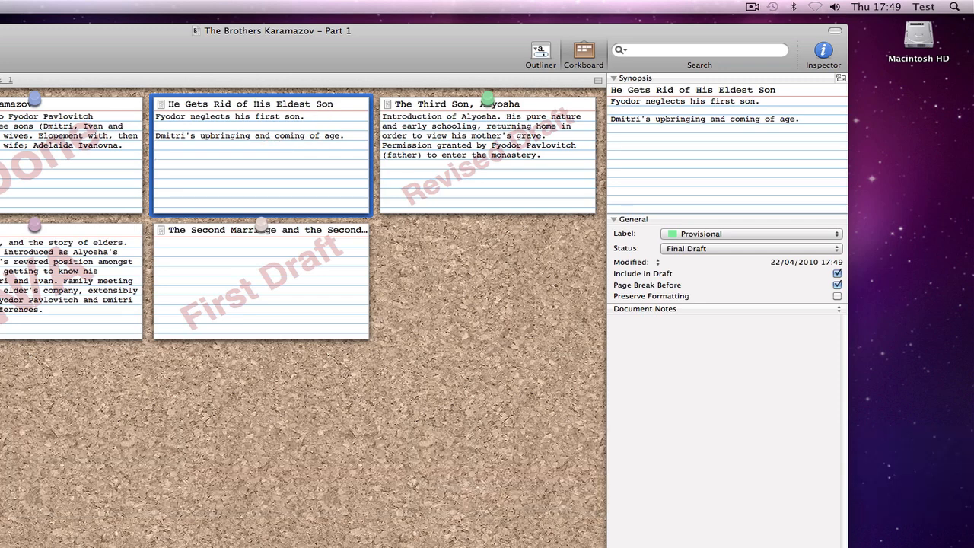
key("cmd+v")
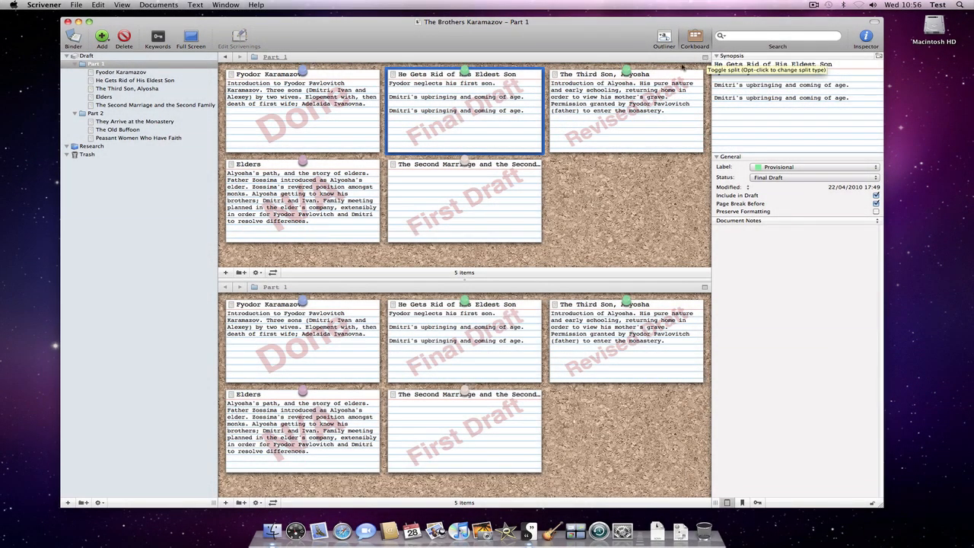
mouse_move(272, 272)
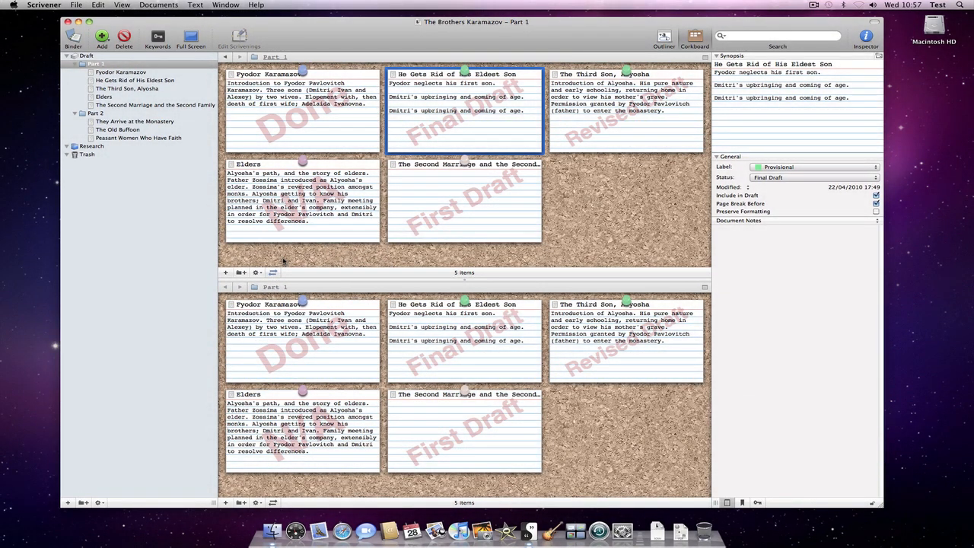
mouse_move(319, 144)
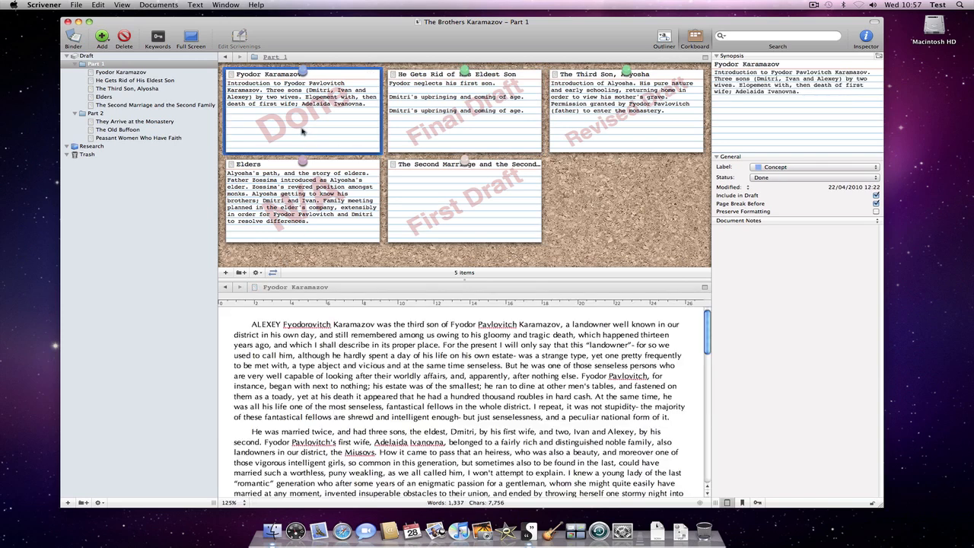
left_click(302, 198)
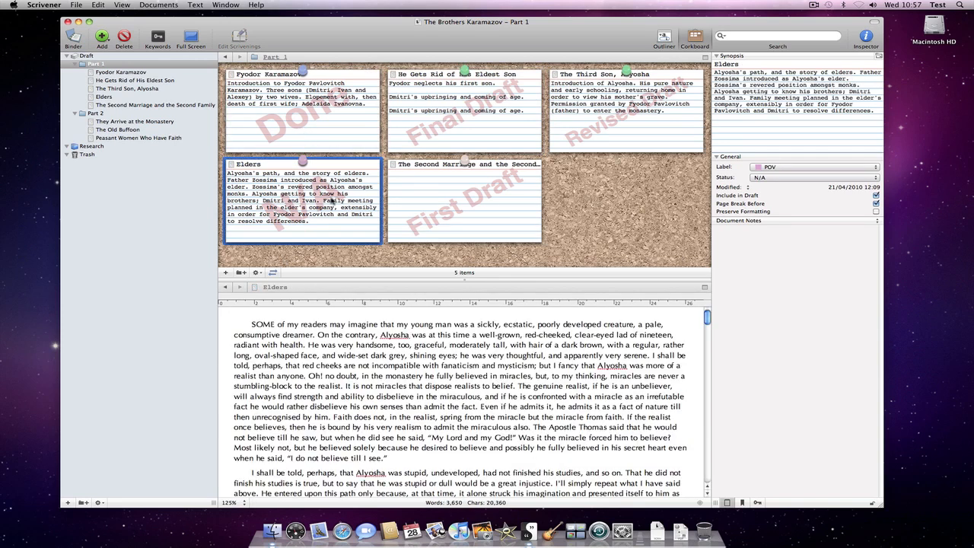
left_click(626, 114)
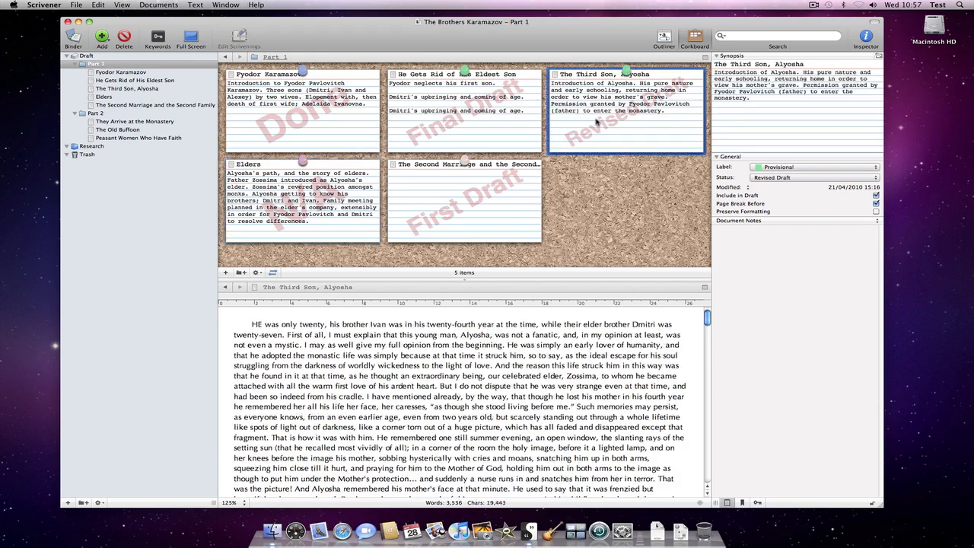
scroll("down", 3)
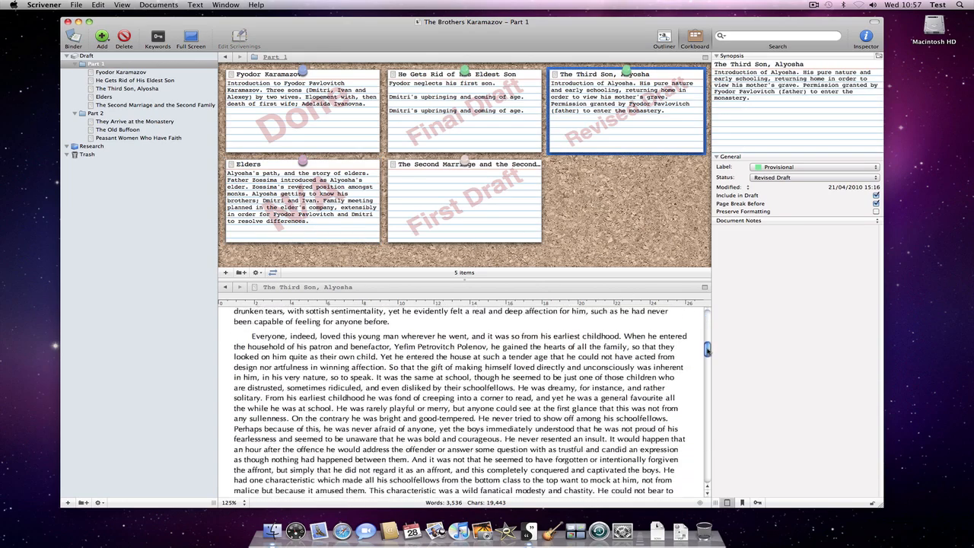
scroll("up", 3)
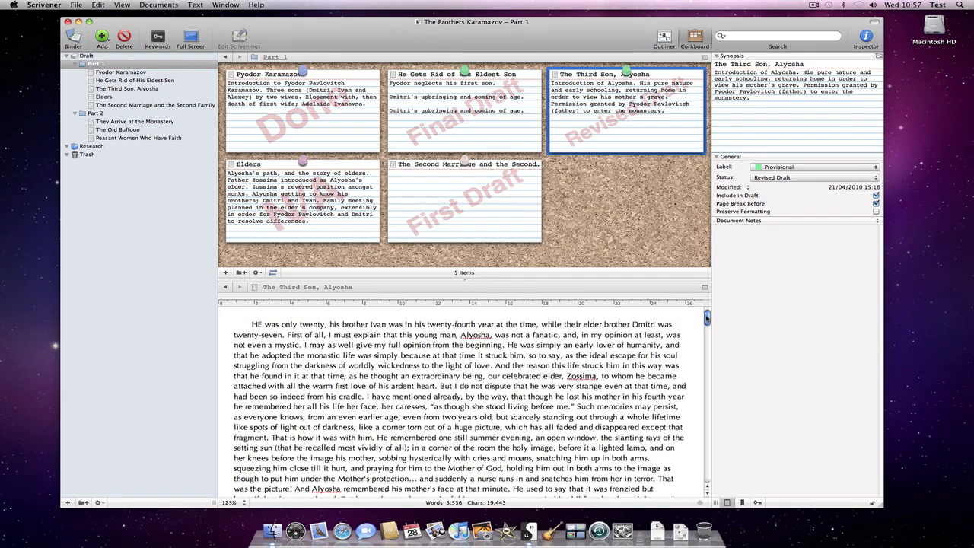
left_click(272, 273)
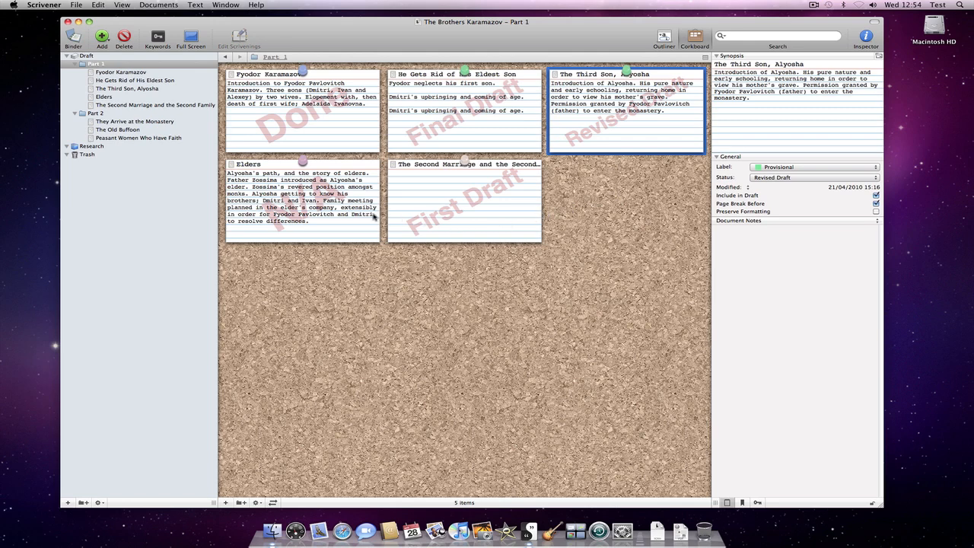
- Show the Part 2 corkboard and add a new card after The Old Buffoon
left_click(95, 112)
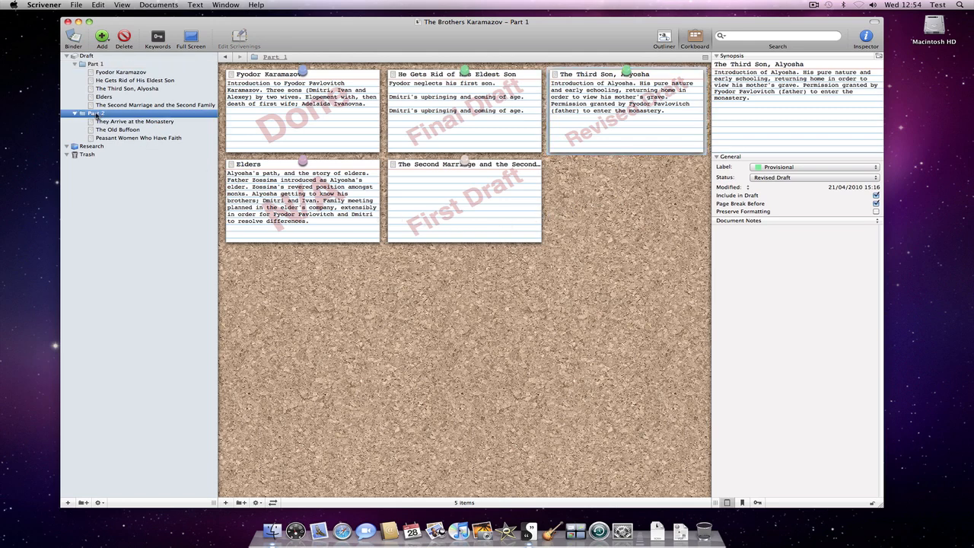
left_click(95, 112)
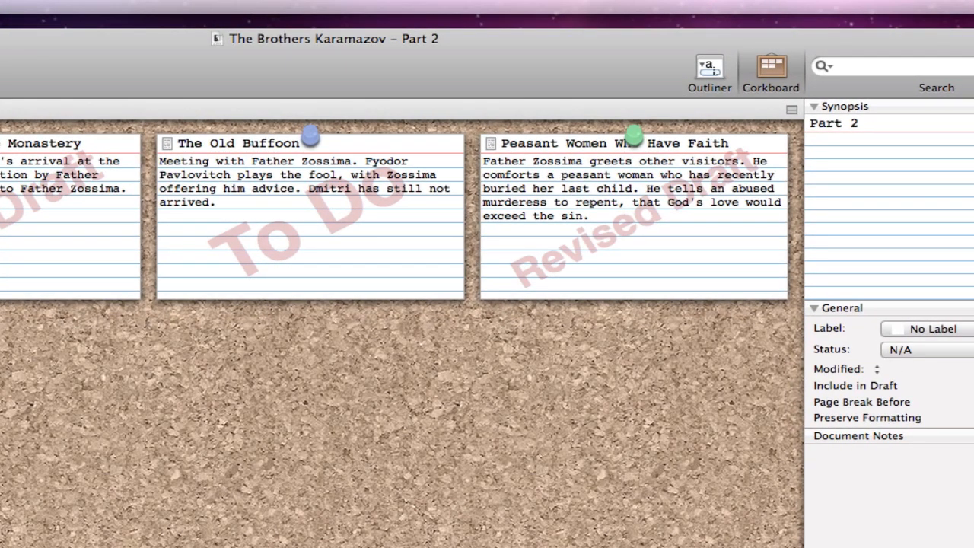
left_click(310, 236)
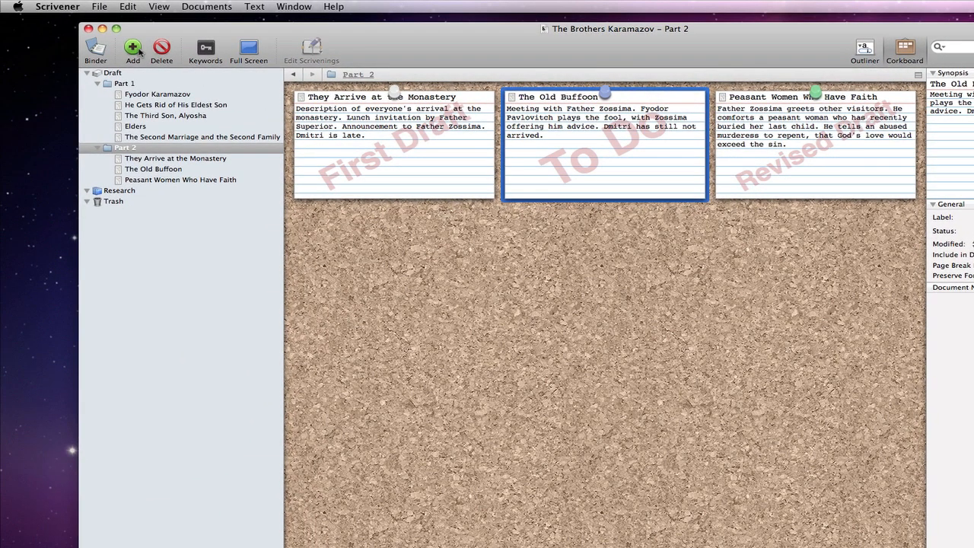
left_click(132, 48)
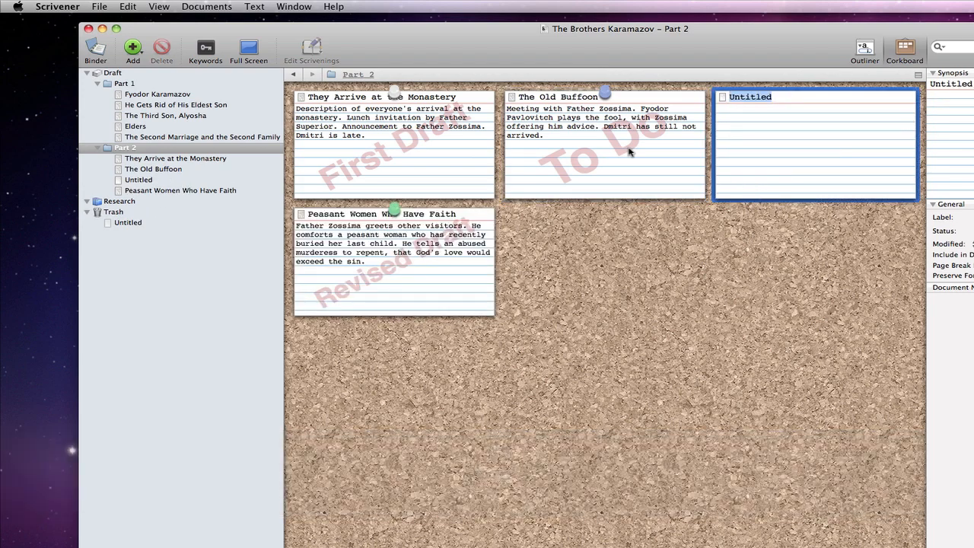
- Title the card 'Crowded Cell' with a synopsis on Dmitri's awkward arrival and Zossima leaving
type("Crowded")
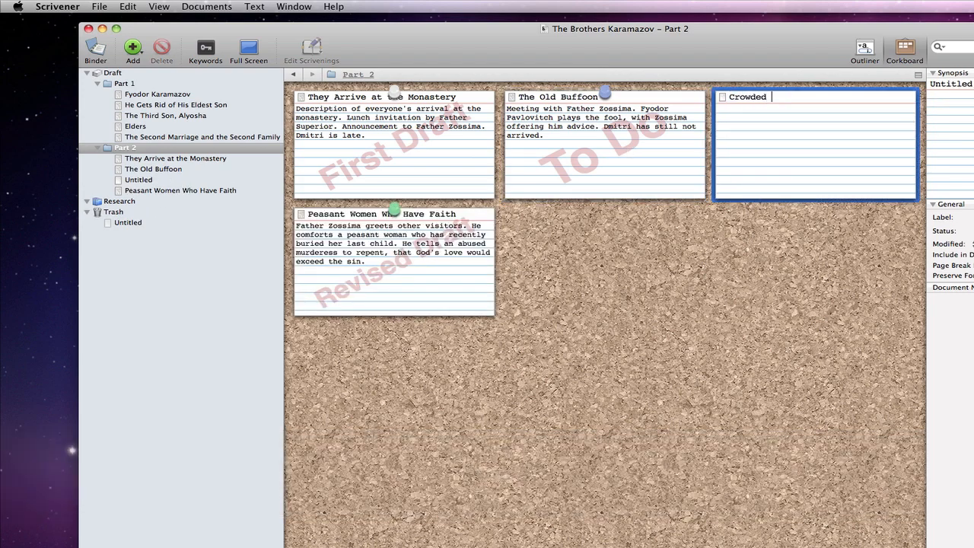
type("Cell")
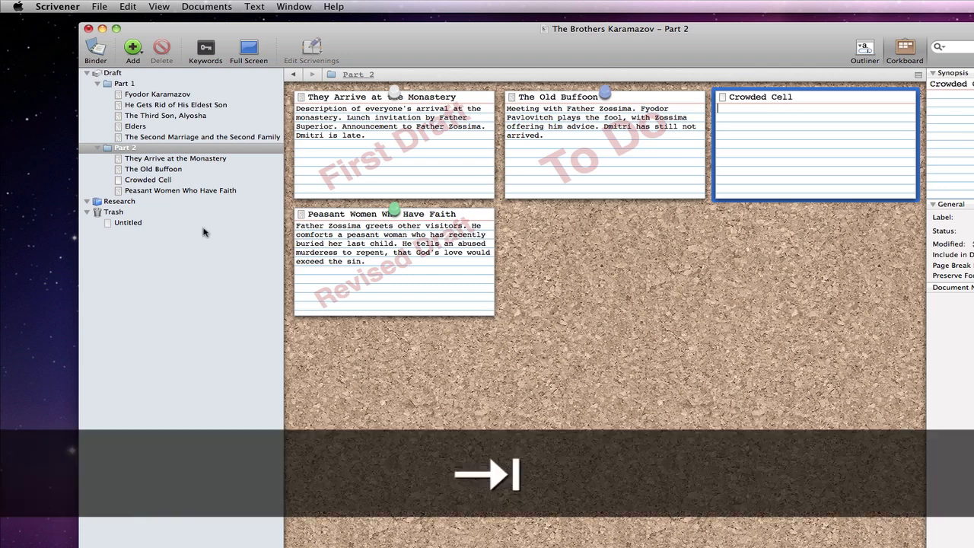
type("Awkwardness as")
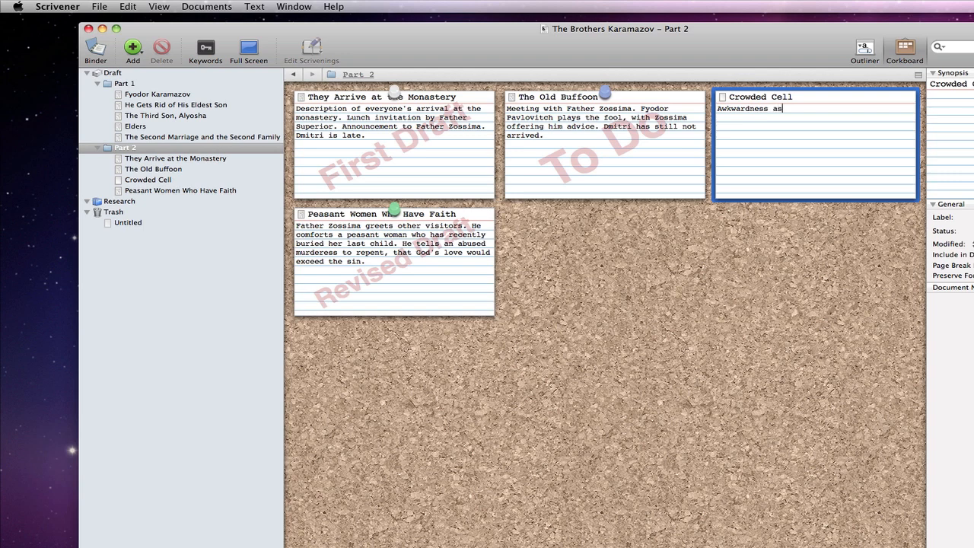
type("Dmitri a")
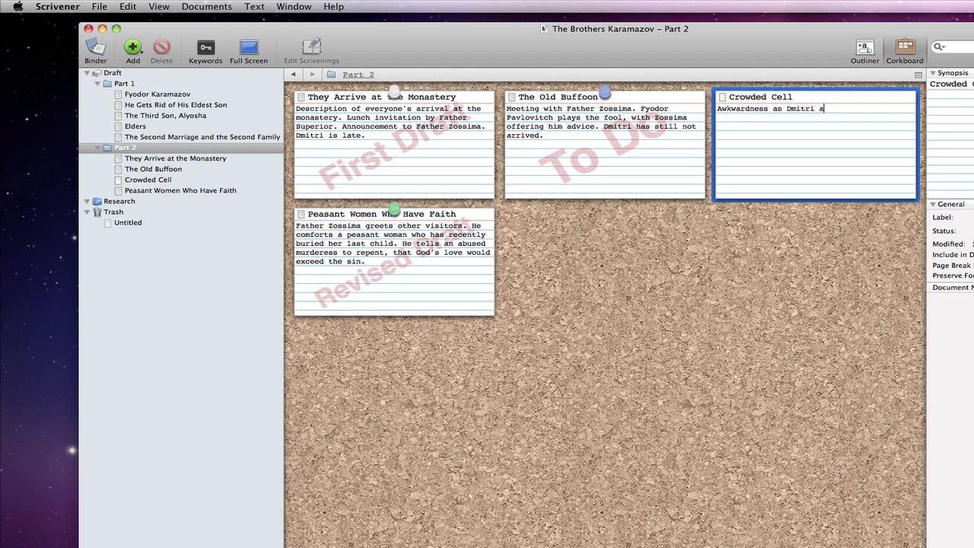
type("rrives. Father")
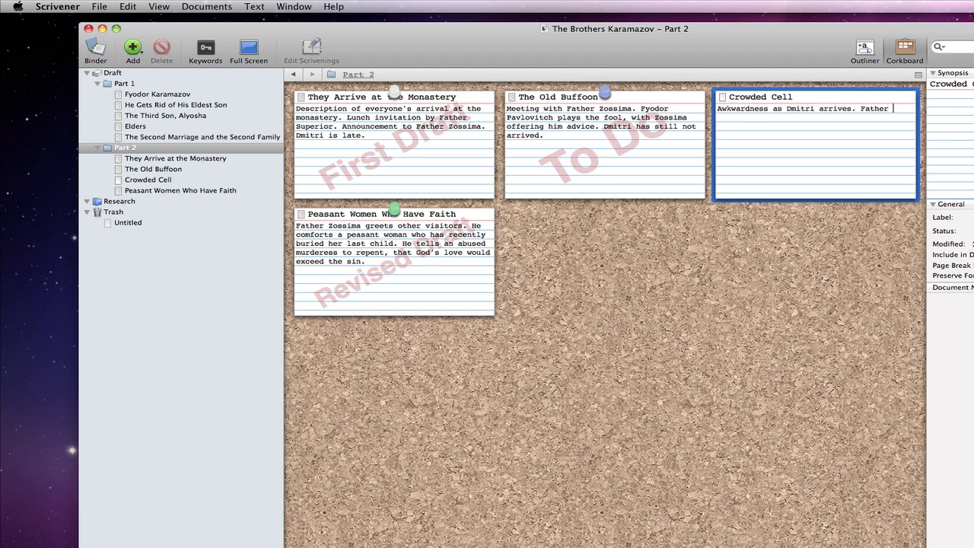
type("Zossima leaves.")
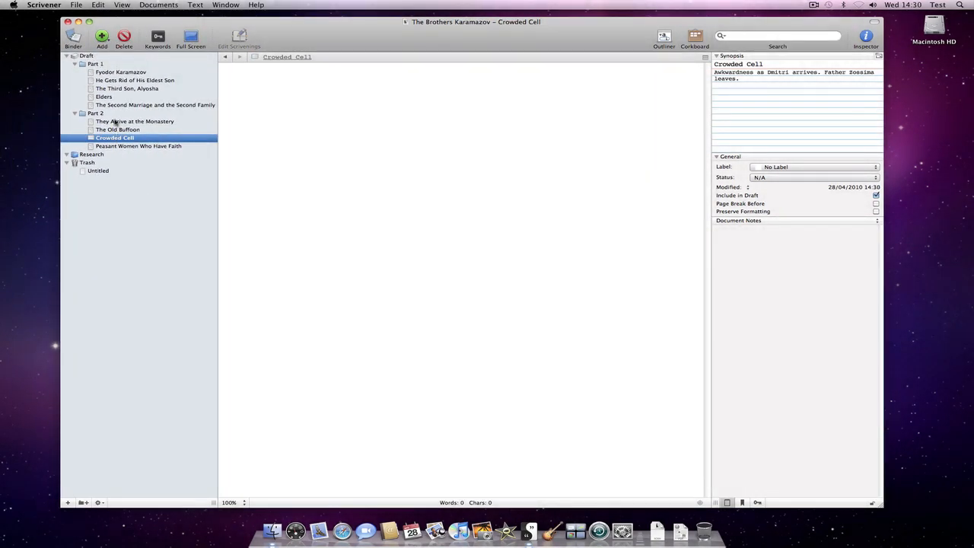
- Open the Crowded Cell document, then return to the Part 2 corkboard
left_click(94, 113)
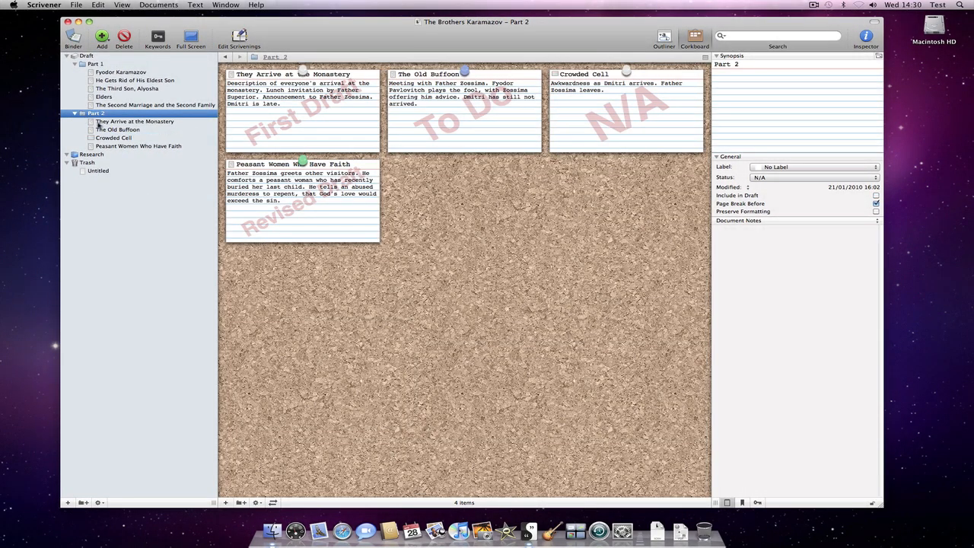
left_click(94, 112)
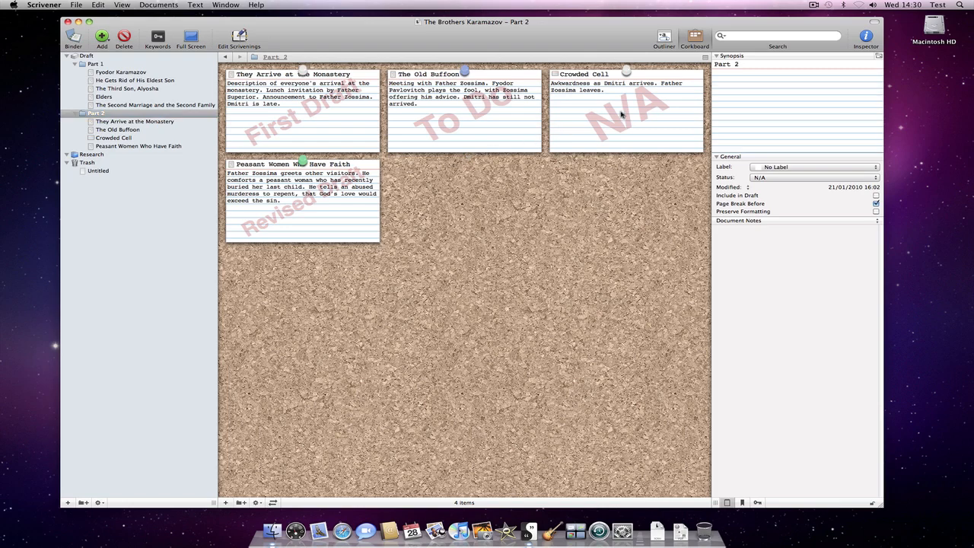
left_click(624, 114)
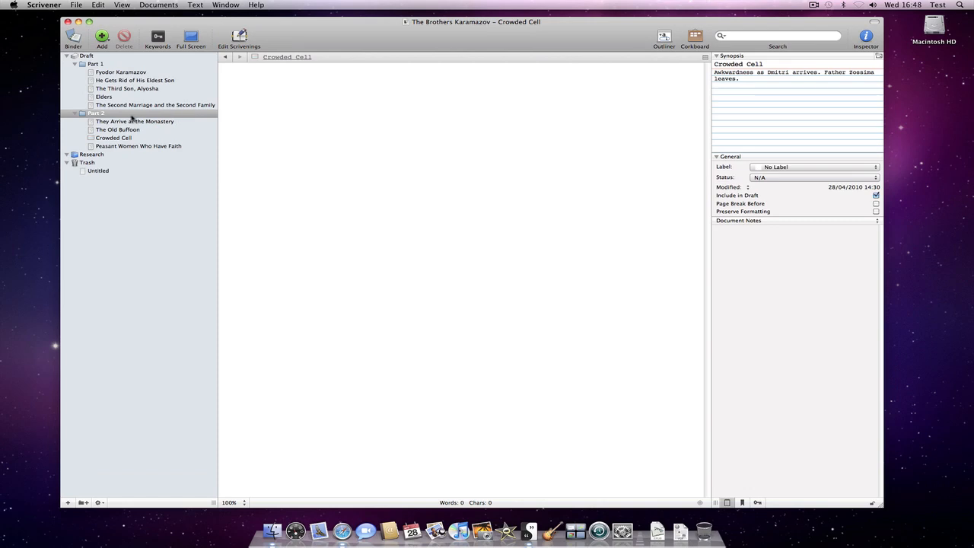
left_click(96, 113)
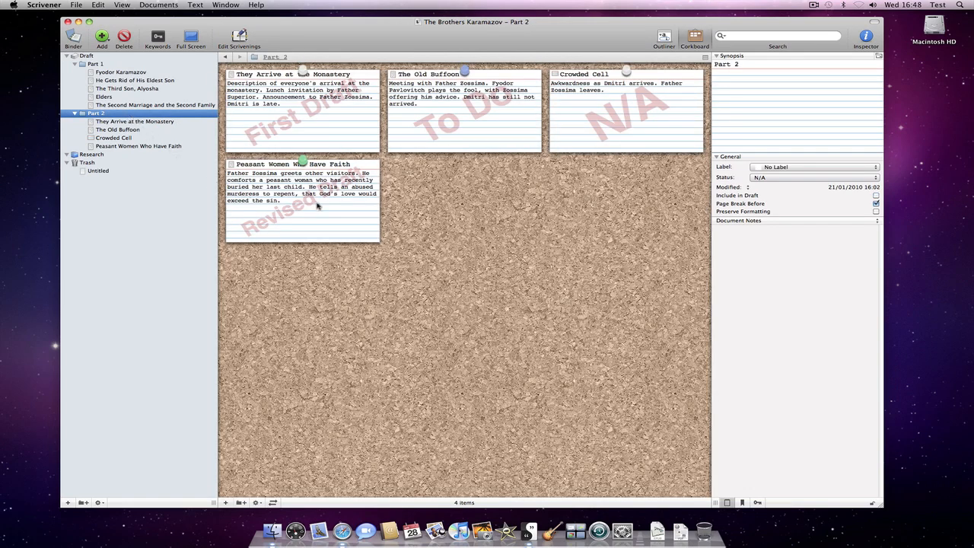
- Add a 'So Be It!' card with synopsis 'Fyodor Pavlovitch and Dmitri verbally spar'
left_click(101, 36)
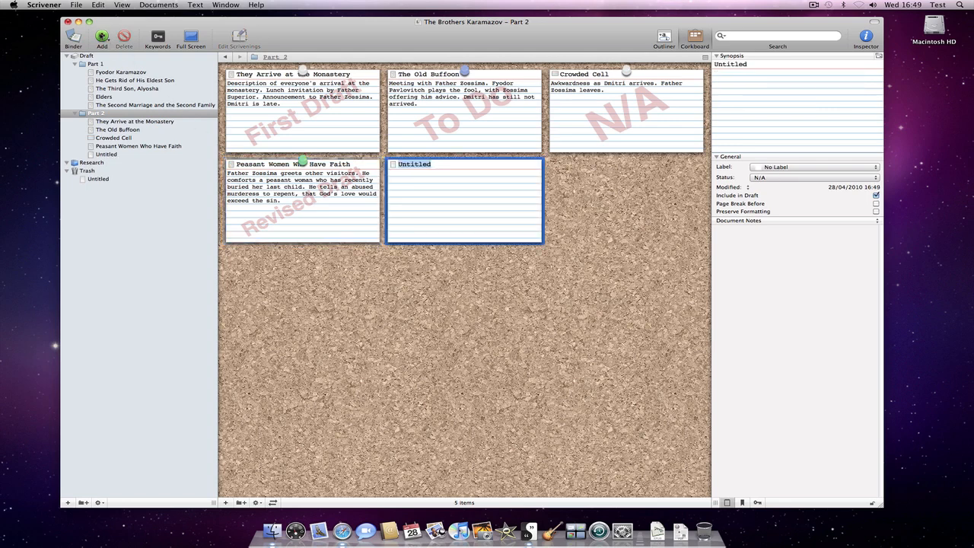
type("So Be It!")
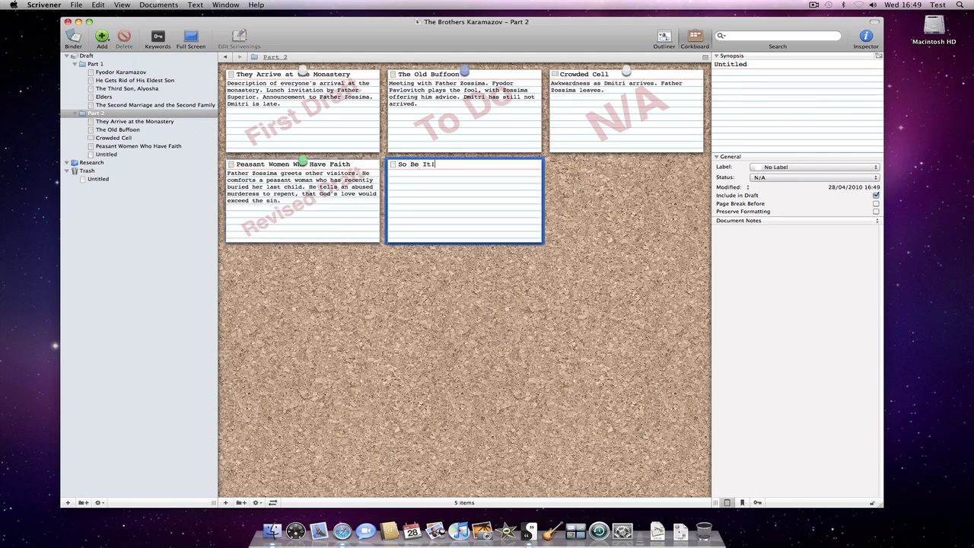
type("Fyodor")
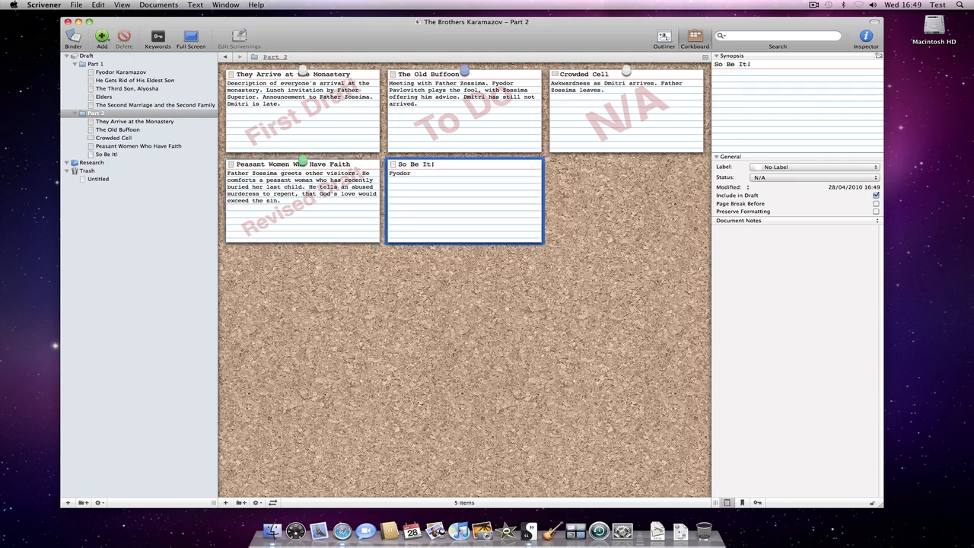
type("Pavlovitch")
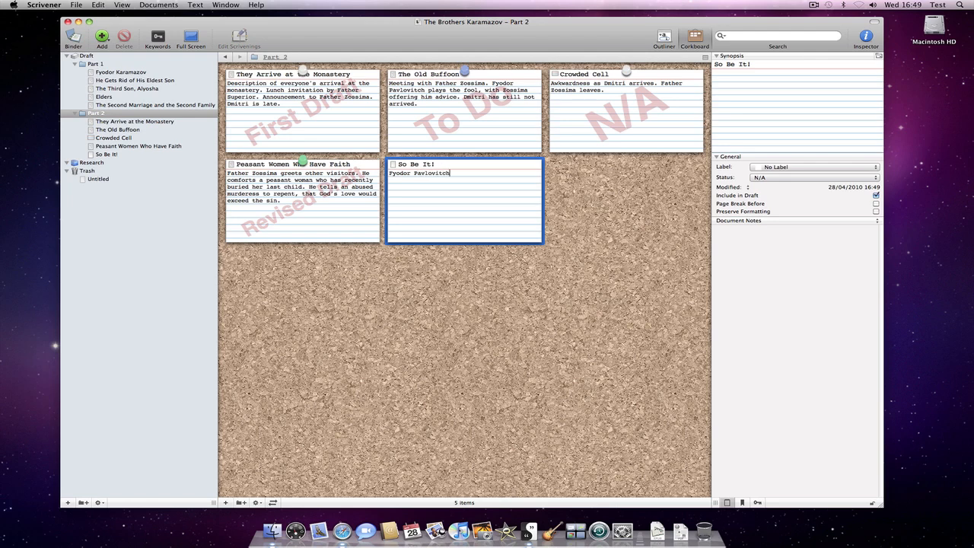
type("and Dmitri")
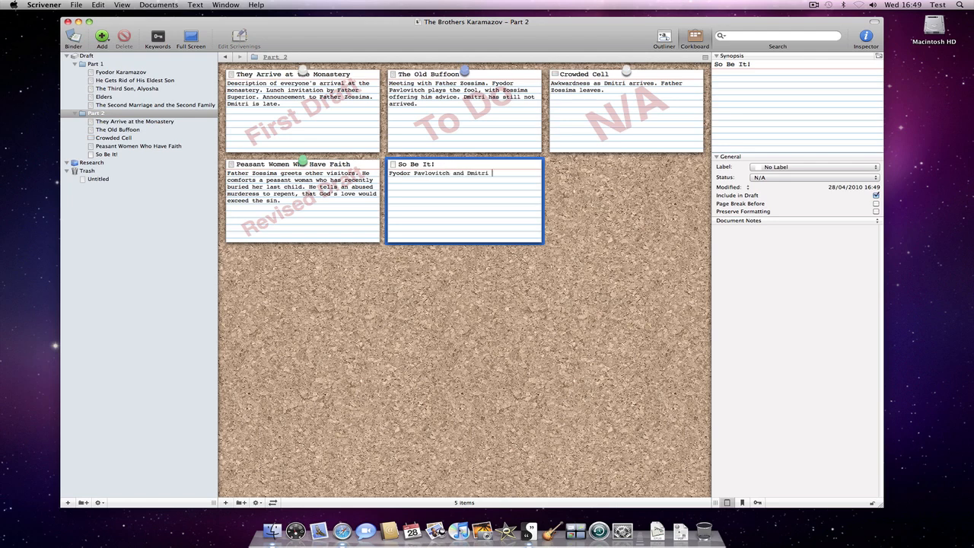
type("verbally spar")
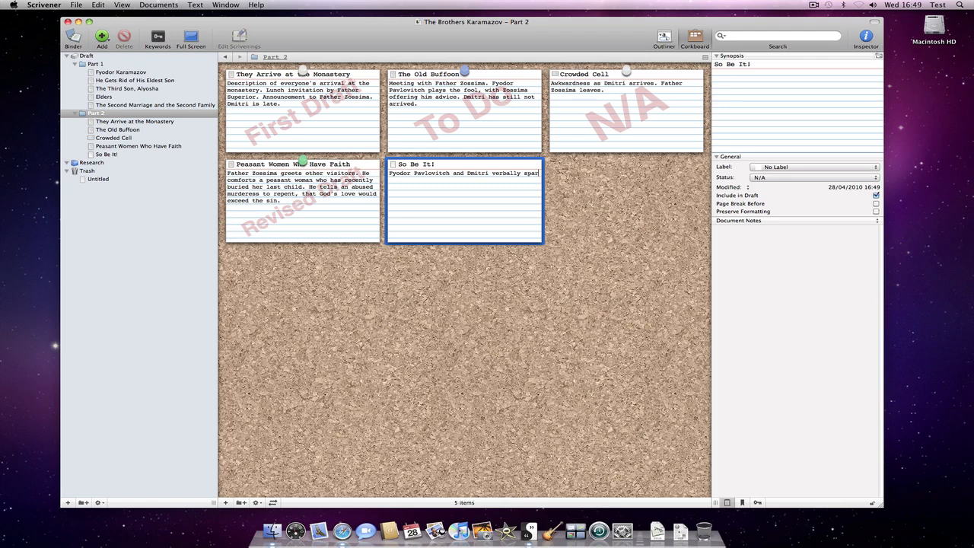
- Add a 'Why Is Such A Man Alive?' card whose synopsis ends 'his son to a duel!'
left_click(101, 36)
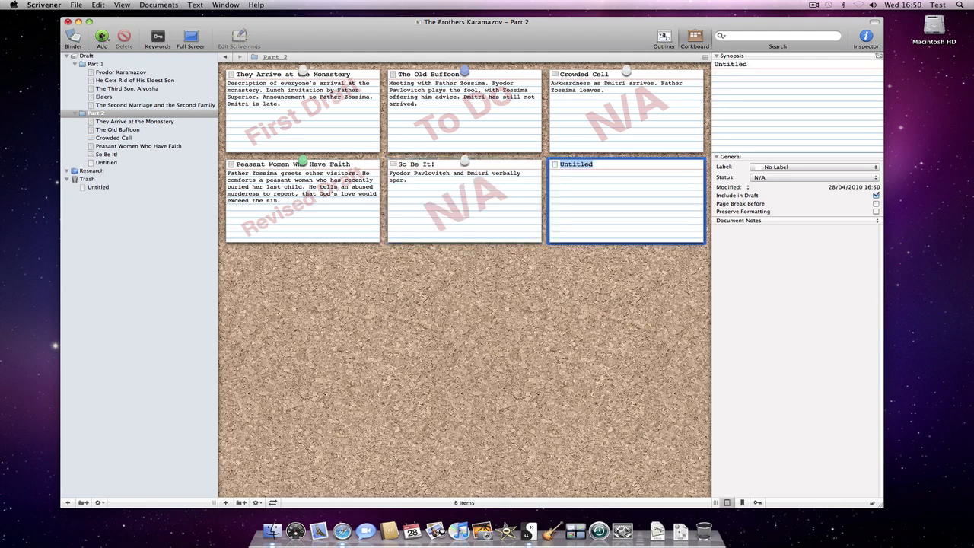
type("Why Is S")
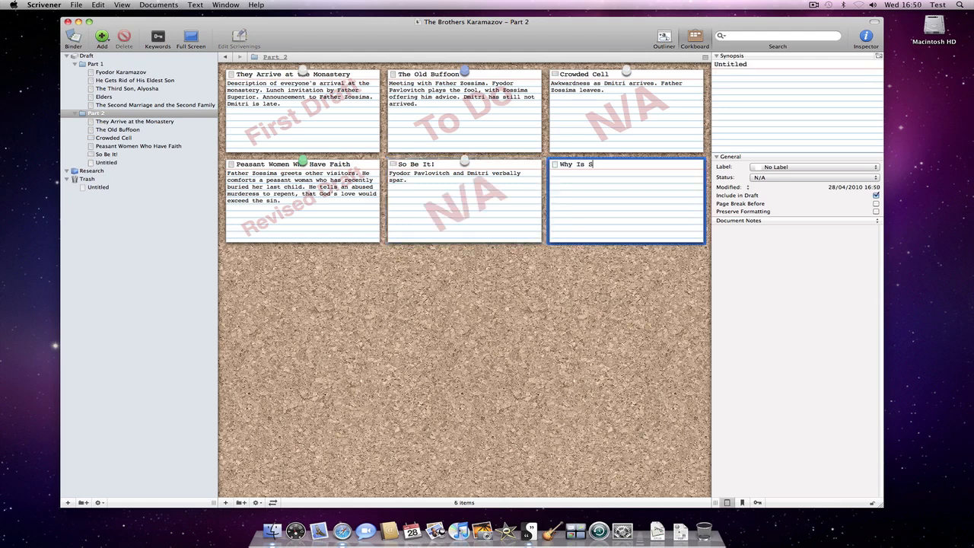
type("uch A Man Alive?")
left_click(627, 206)
type("Detailed ")
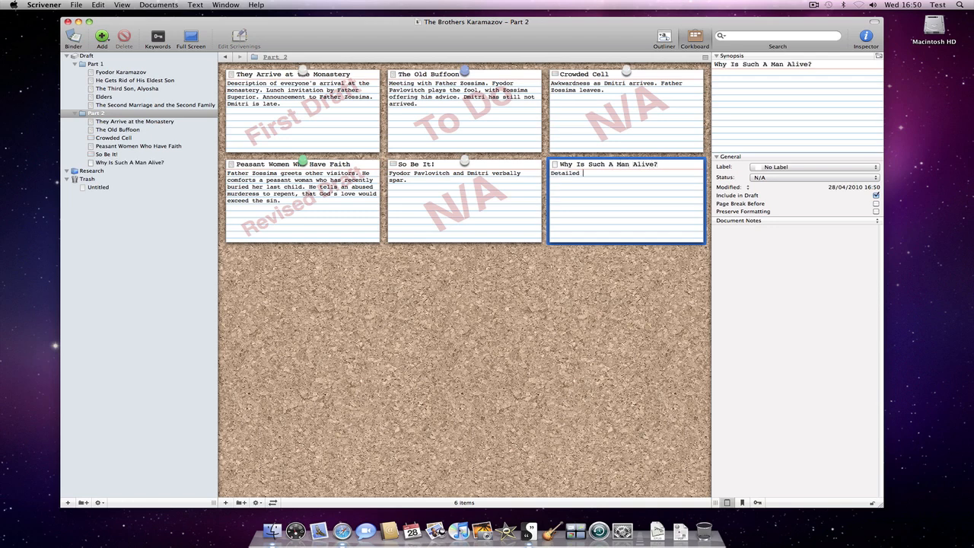
type("description of Dmitri. Fyodor")
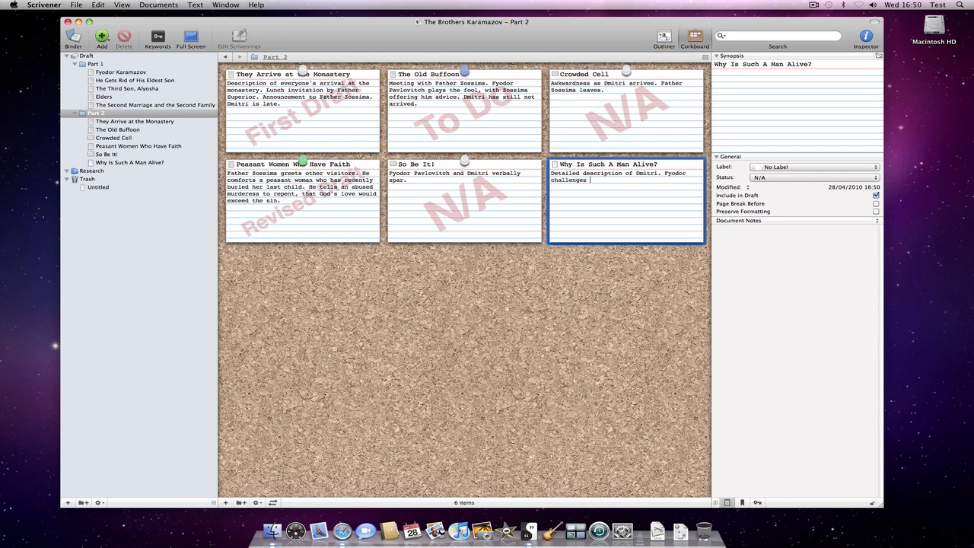
type("his son to a duel!")
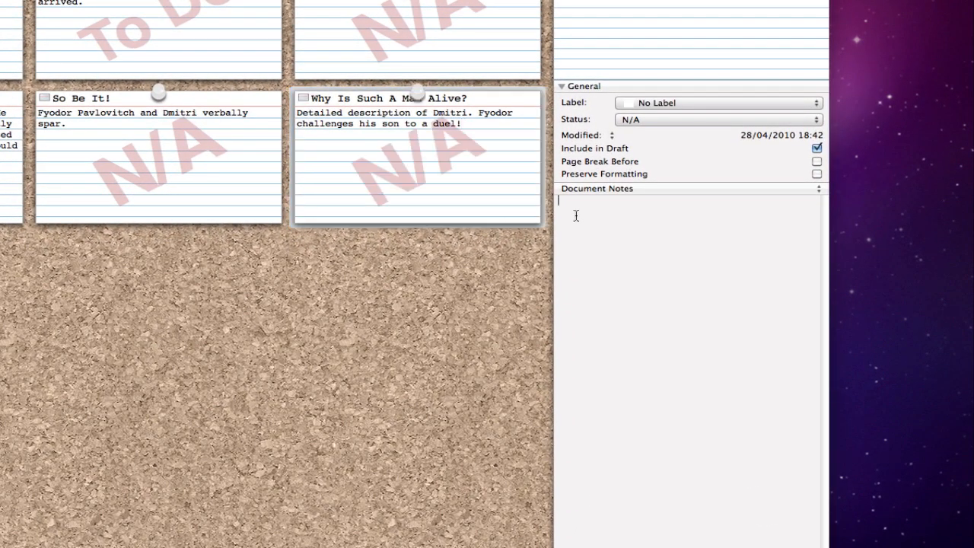
- Note Dmitri's 5'11" height, blue eyes and stilted gait, then open Why Is Such A Man Alive?
type("5'11\"")
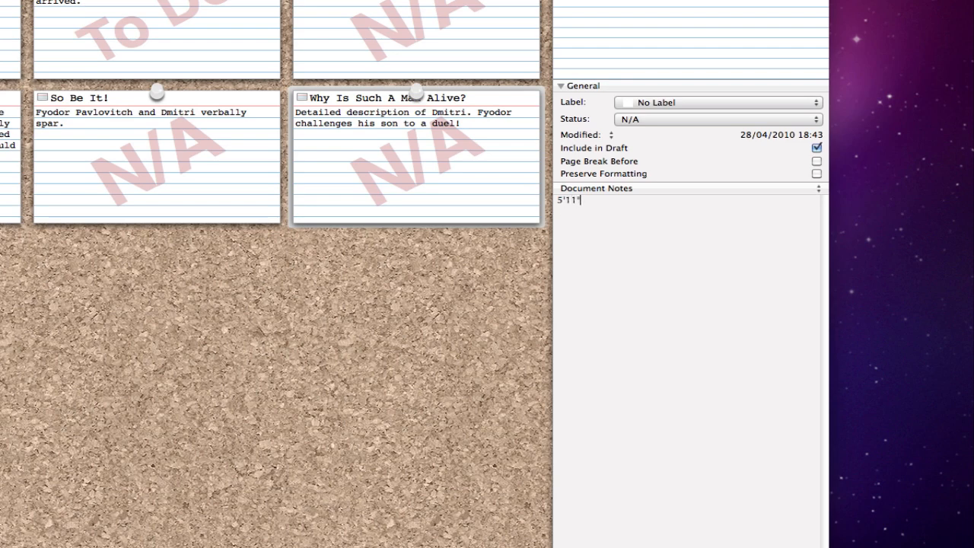
type("blue eyes")
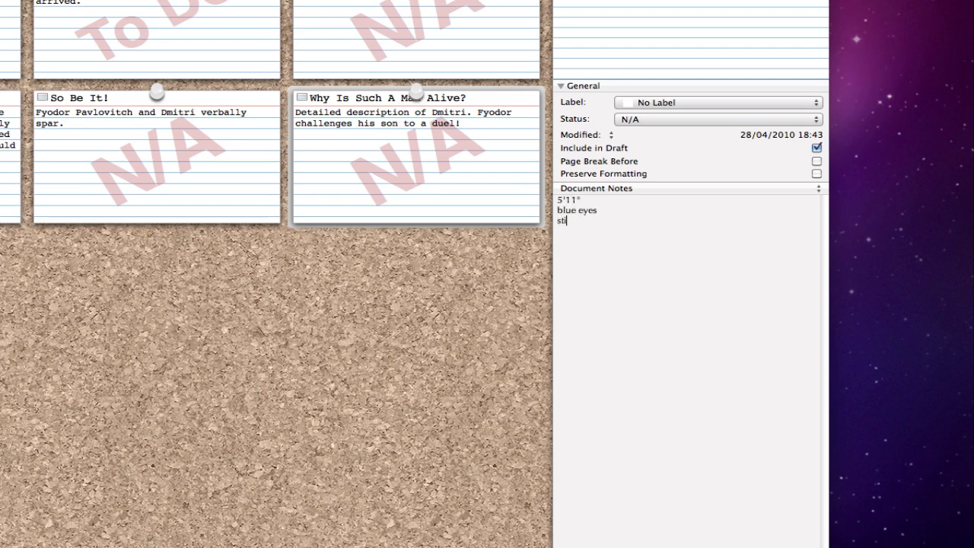
type("lted gait")
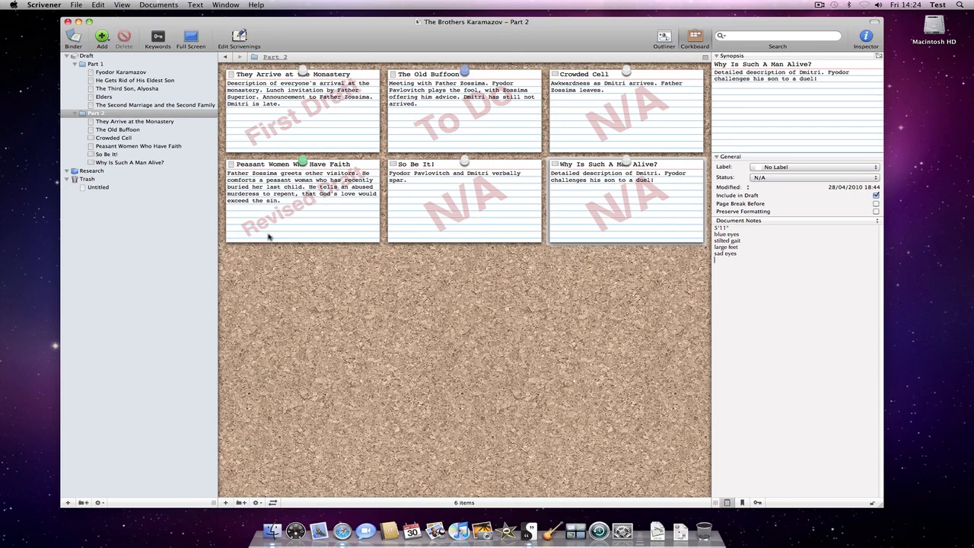
double_click(624, 198)
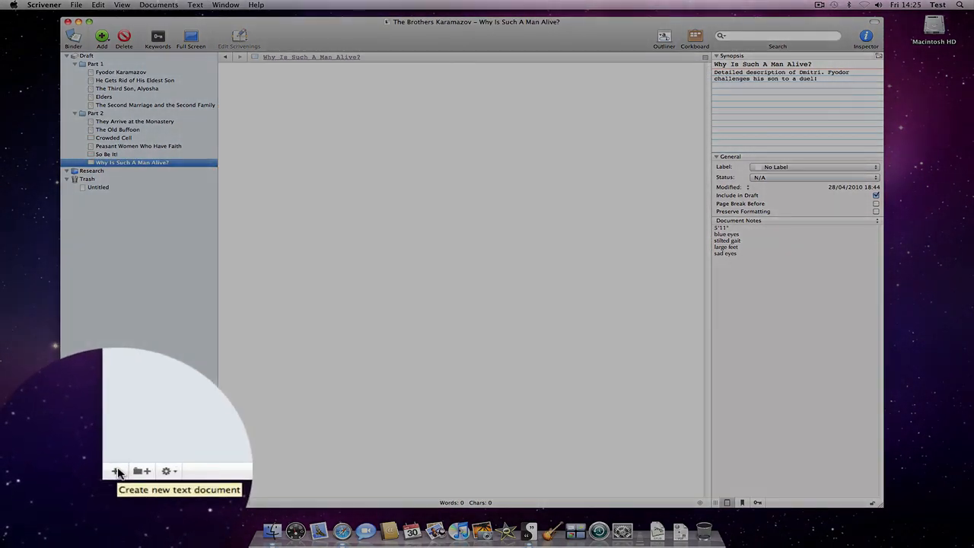
- Create two Untitled documents via + and Add New Text, pasting lorem ipsum into each, then view Part 2
left_click(114, 471)
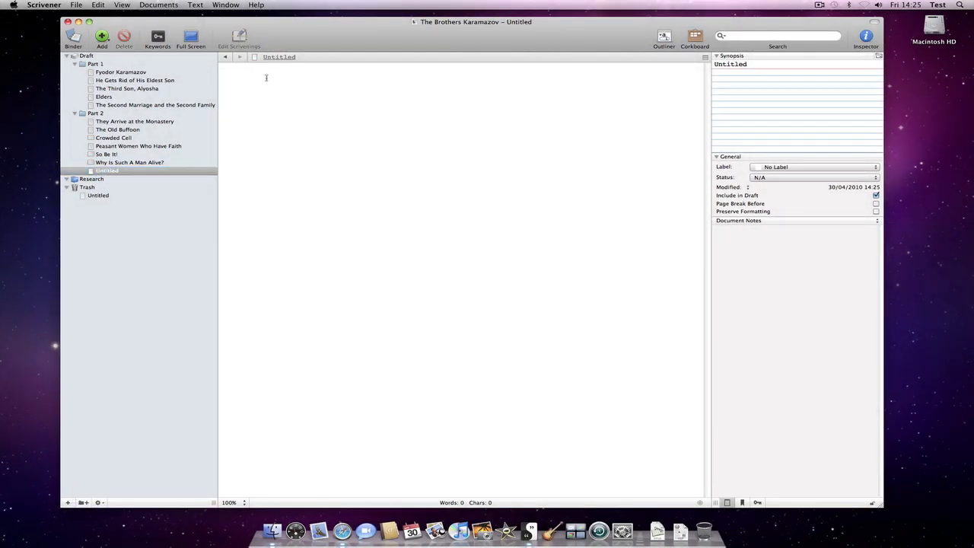
key("cmd+v")
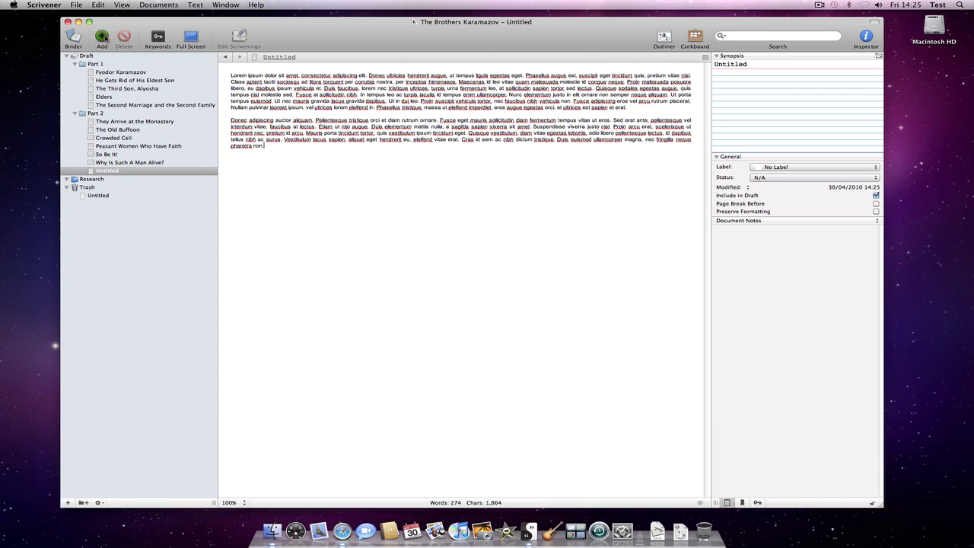
left_click(101, 36)
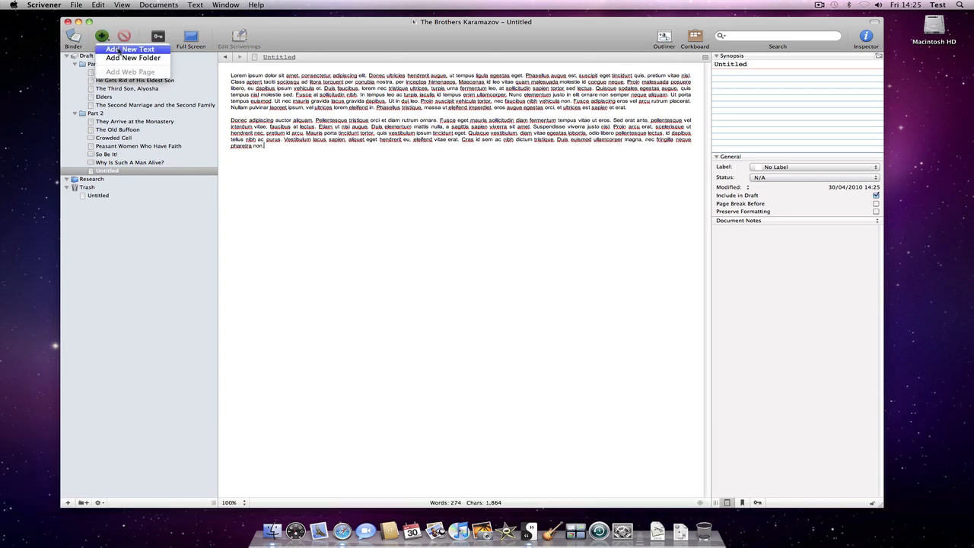
left_click(129, 49)
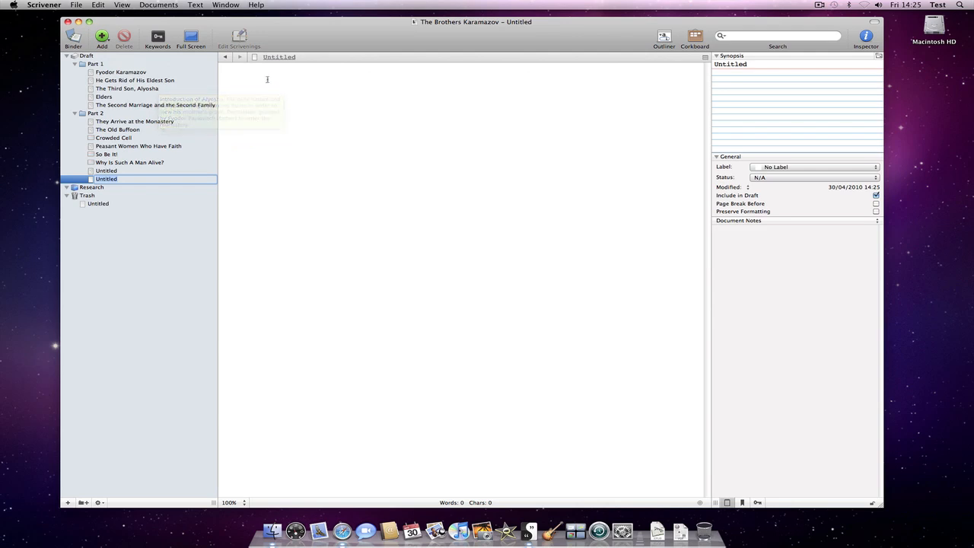
key("cmd+alt+shift")
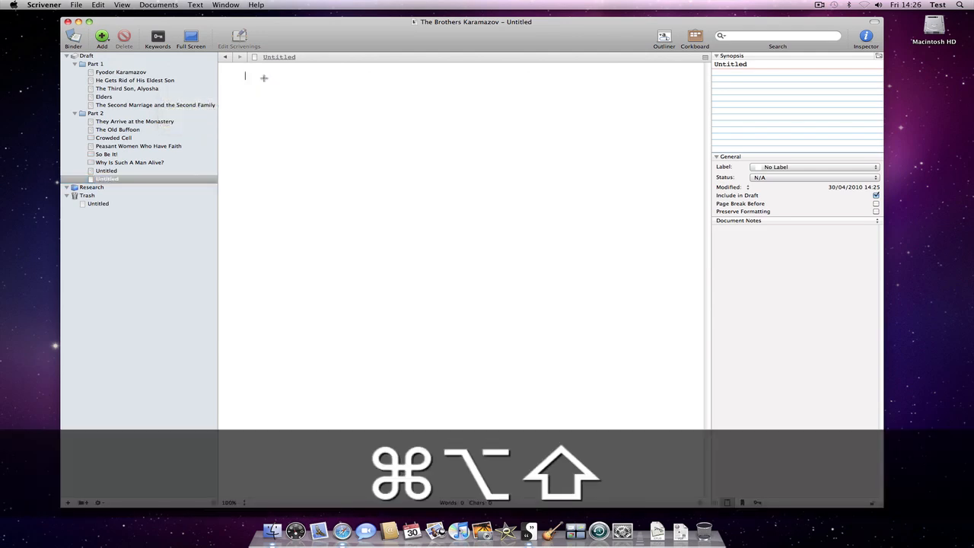
key("cmd+shift+v")
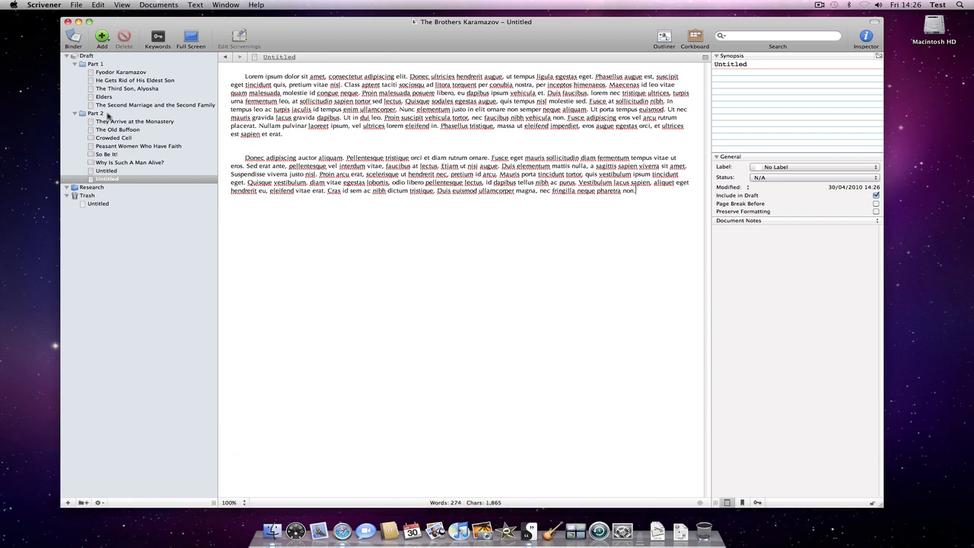
left_click(94, 112)
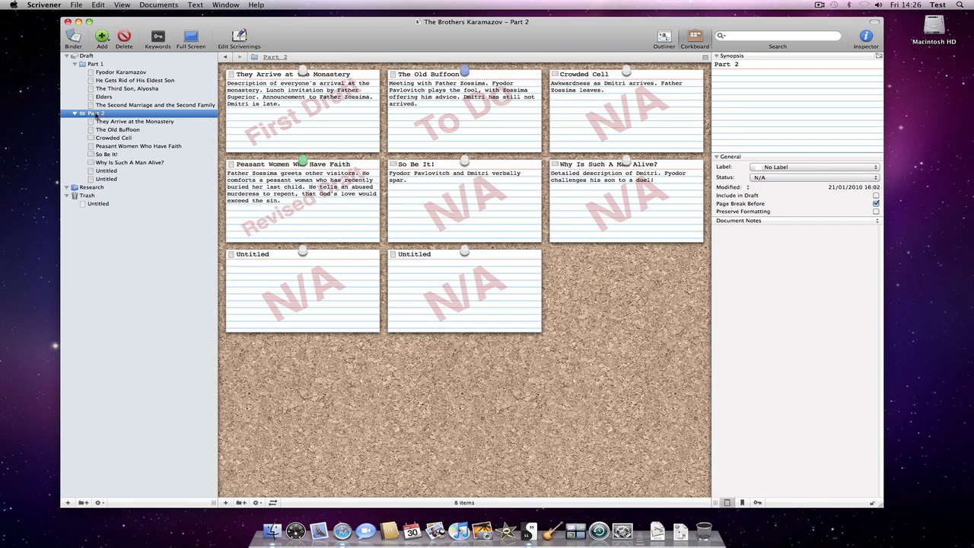
mouse_move(341, 317)
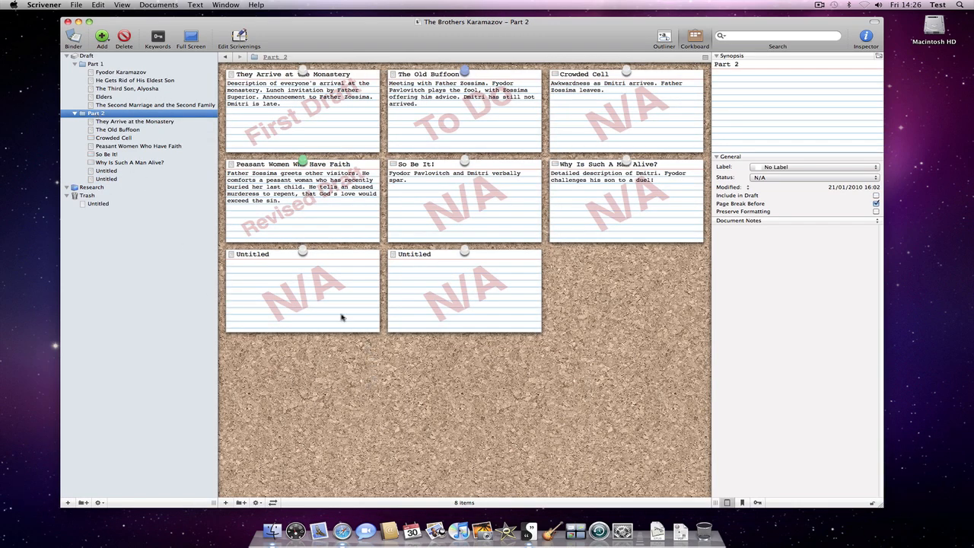
left_click(303, 293)
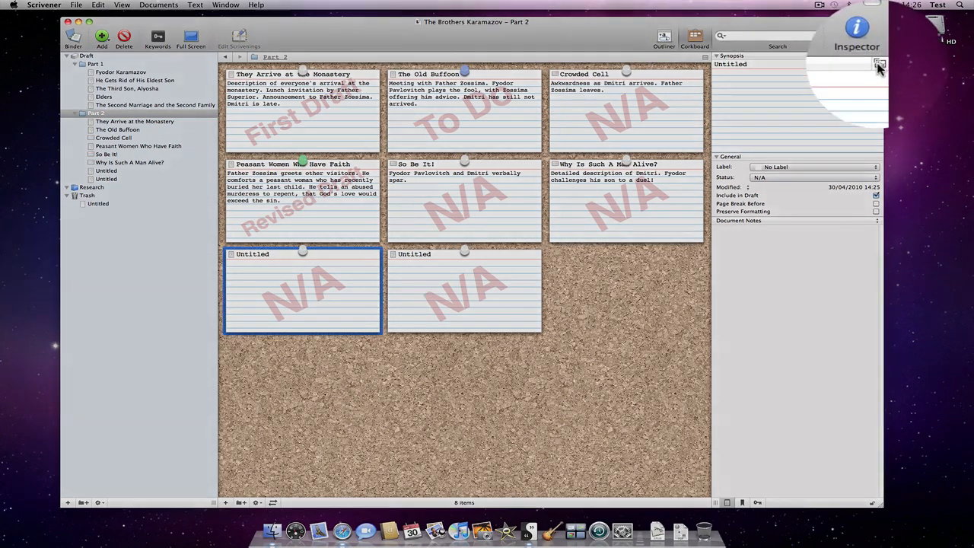
mouse_move(874, 84)
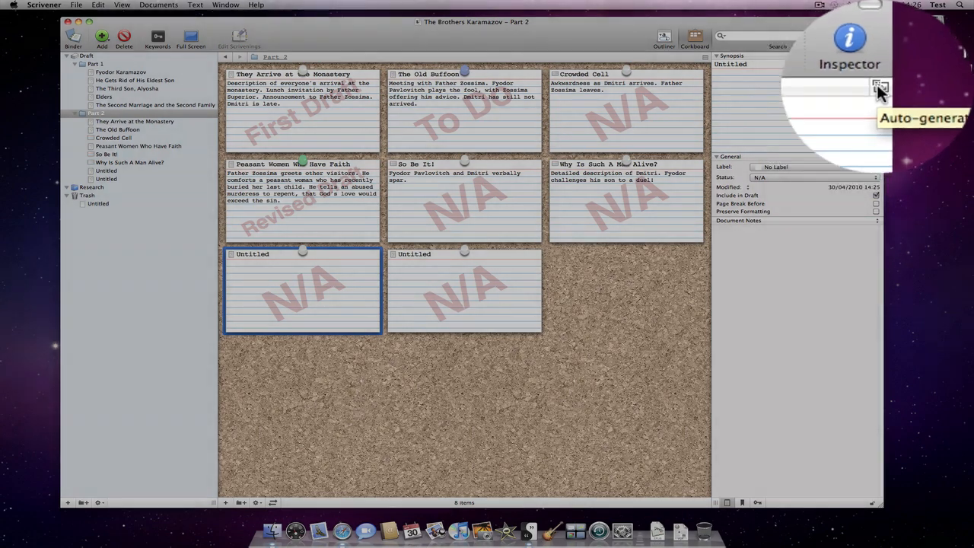
- Auto-generate the selected Untitled card's synopsis, then open The Second Marriage and the Second Family
left_click(877, 85)
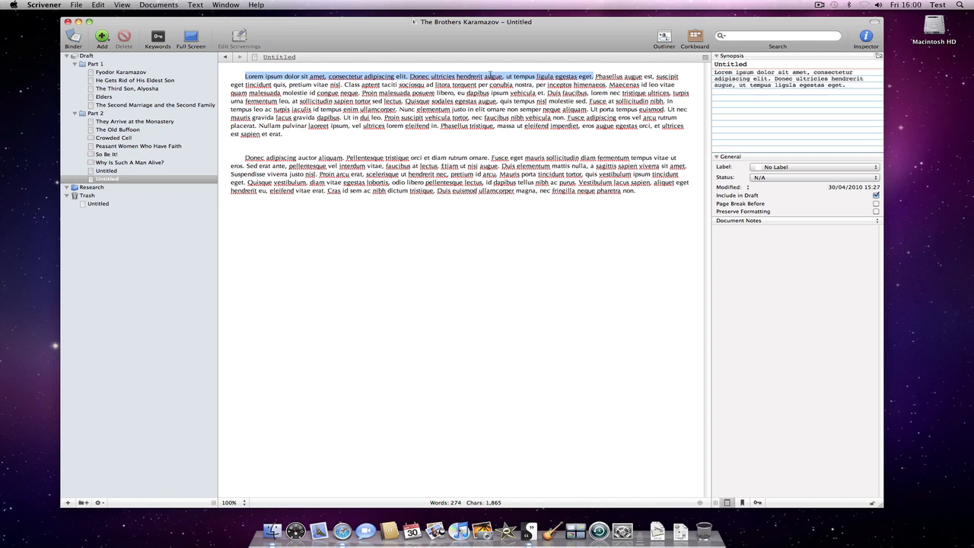
left_click(156, 104)
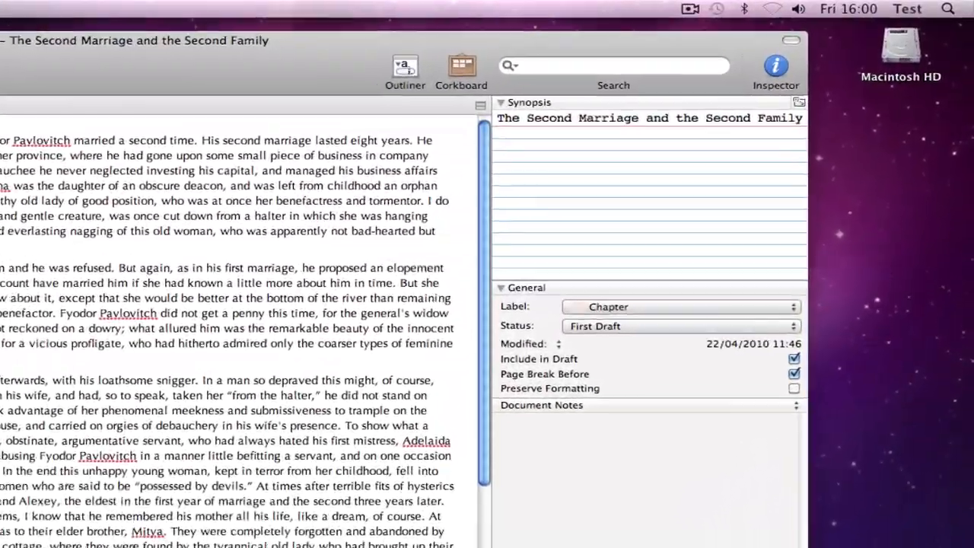
- Type a synopsis: very young second wife dies; the General's widow takes Ivan and Alexey
type("Very")
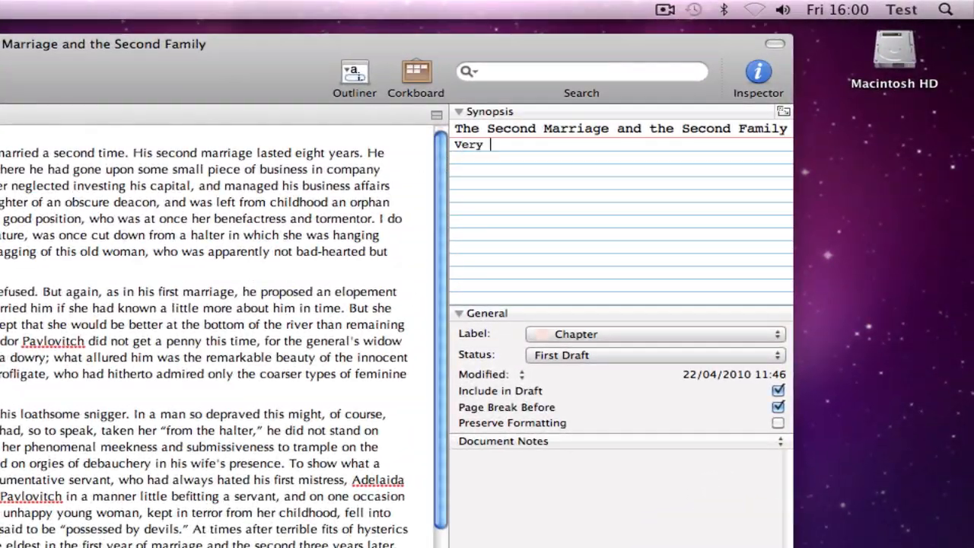
type("young second wife. Alexey aged")
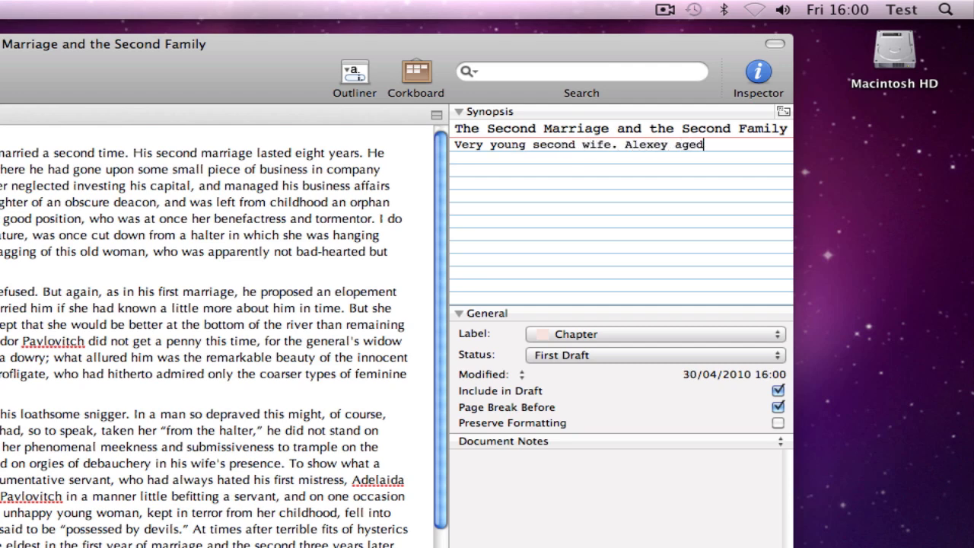
type("four when she died")
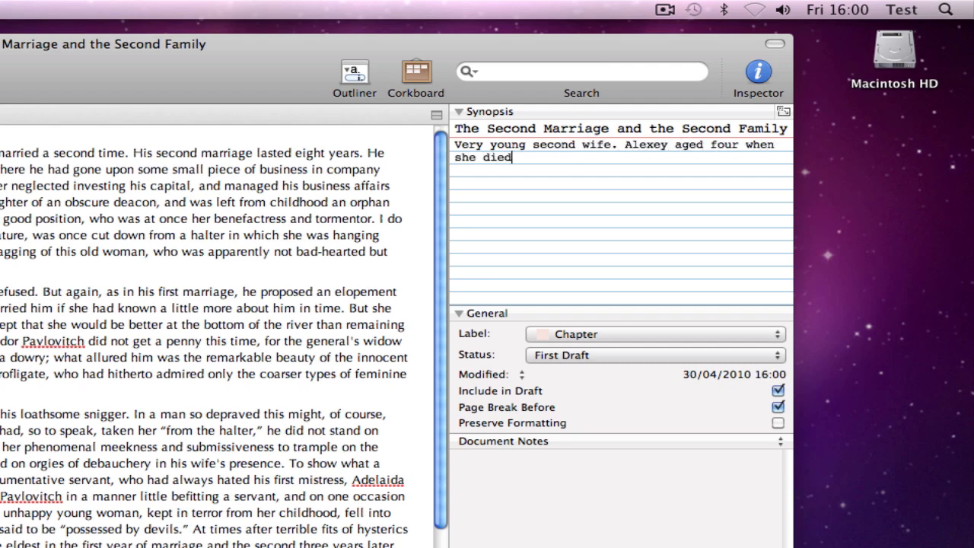
type(". General'")
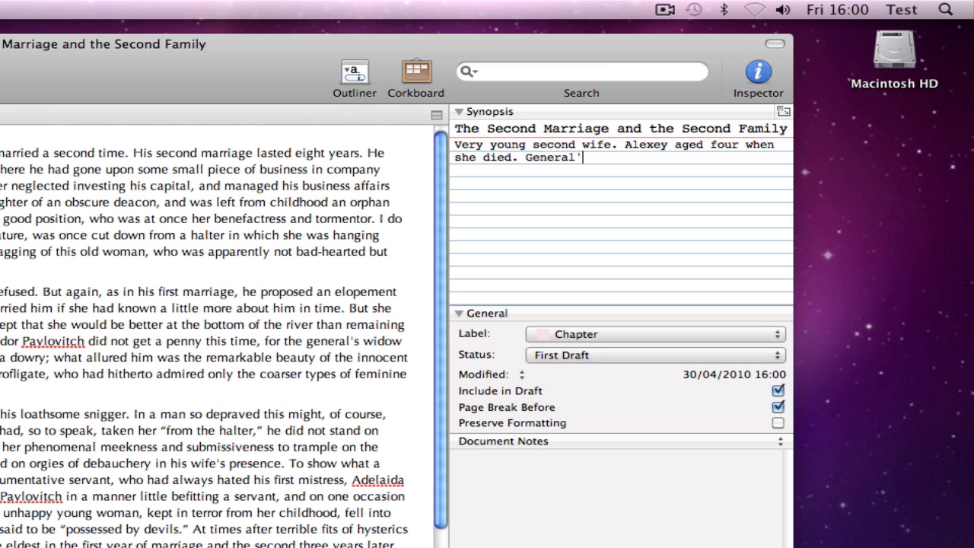
type("s widow takes Ivan")
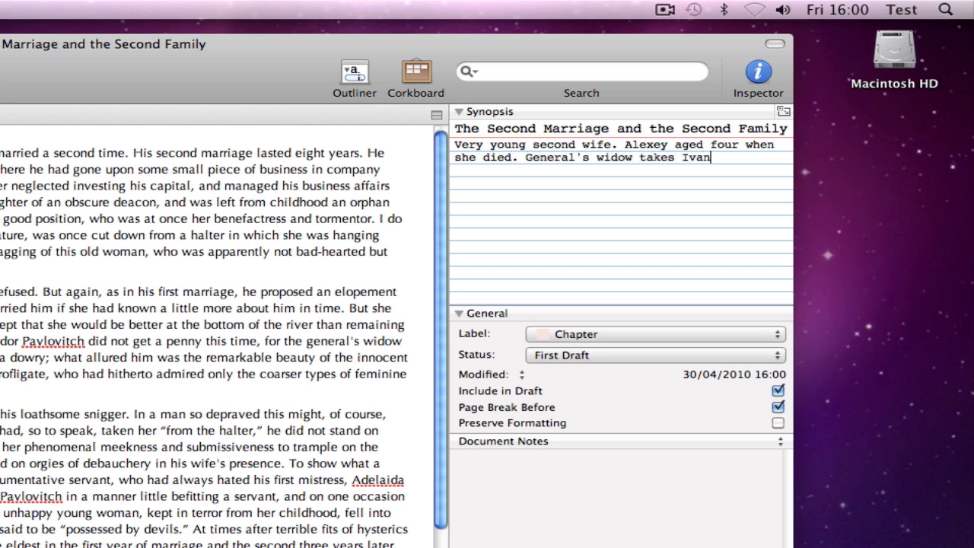
type("and Alexey.")
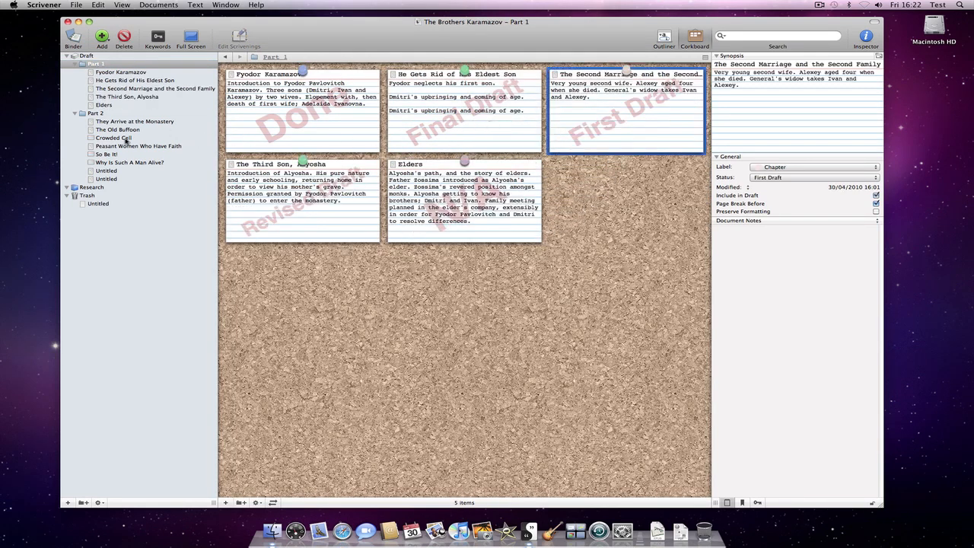
- Add Alexey is Ashamed after Crowded Cell with "Alexey's father plays the fool again", then view Part 2
left_click(113, 138)
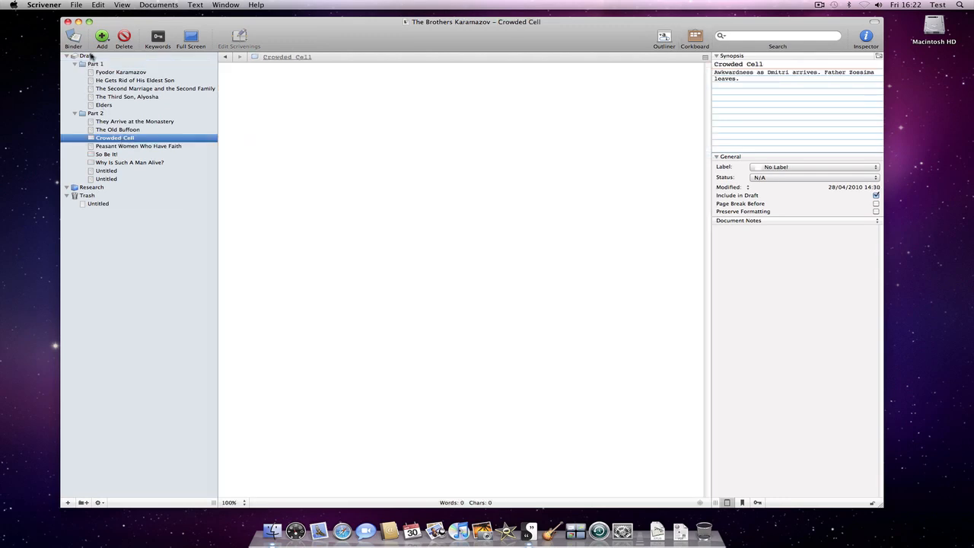
left_click(101, 35)
type("Alexe")
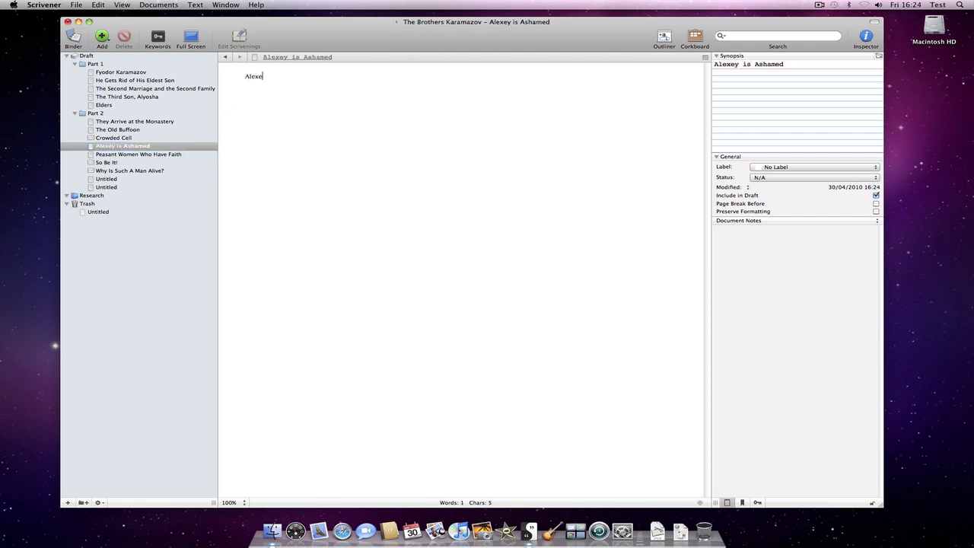
type("y's father plays the fool again...")
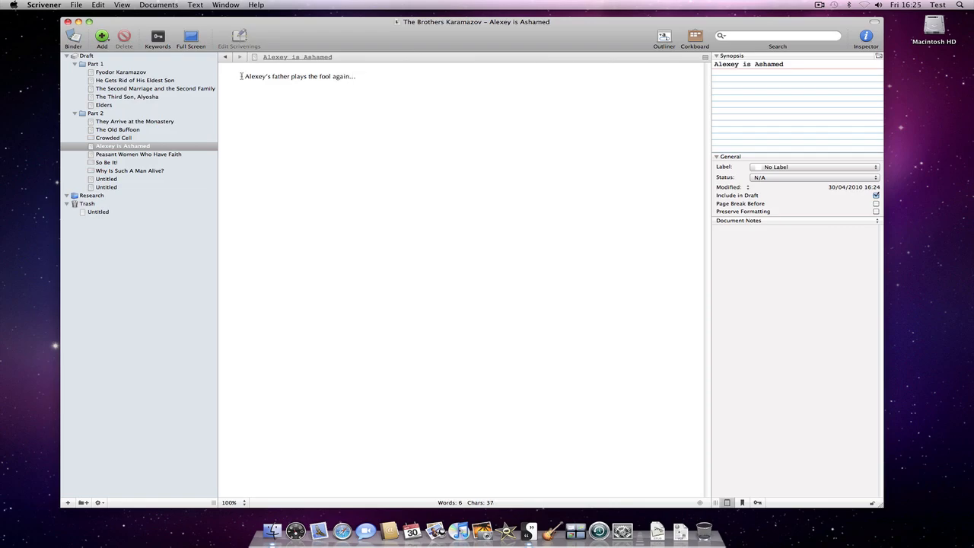
left_click(94, 112)
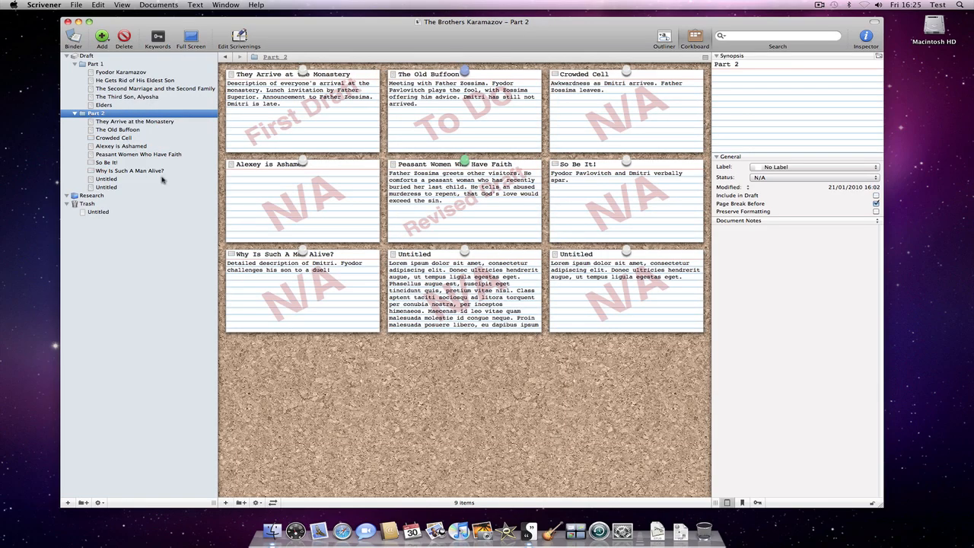